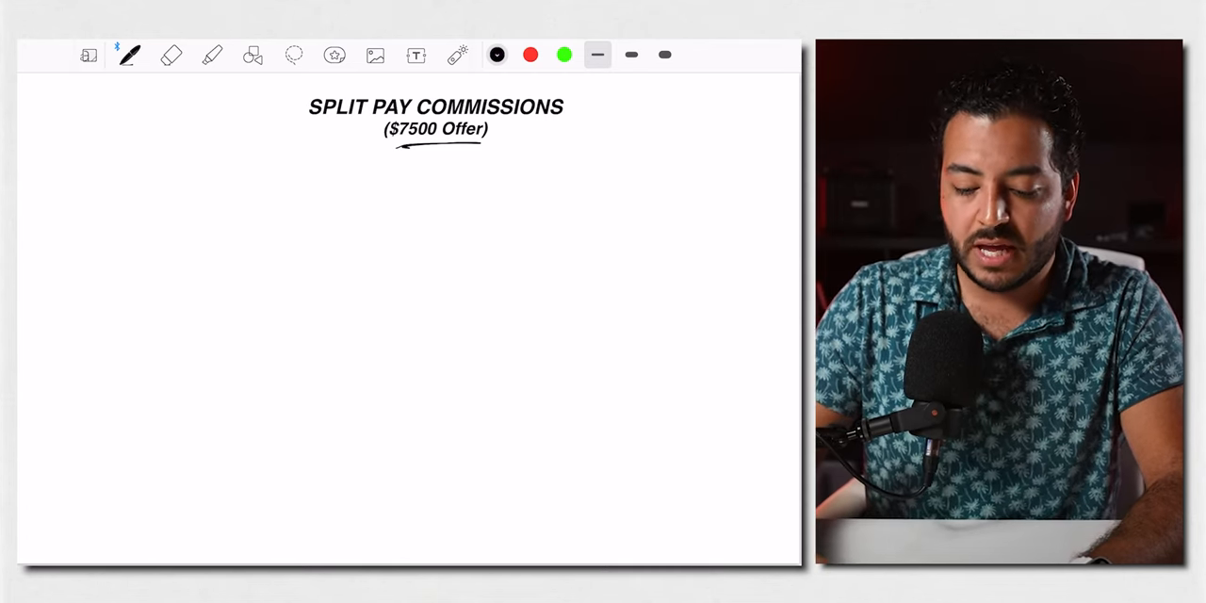
# - Underline the subtitle, write $7,500 at 10% as $750, and arrow it toward 3 Pay
pyautogui.moveTo(391, 148); pyautogui.dragTo(476, 147)
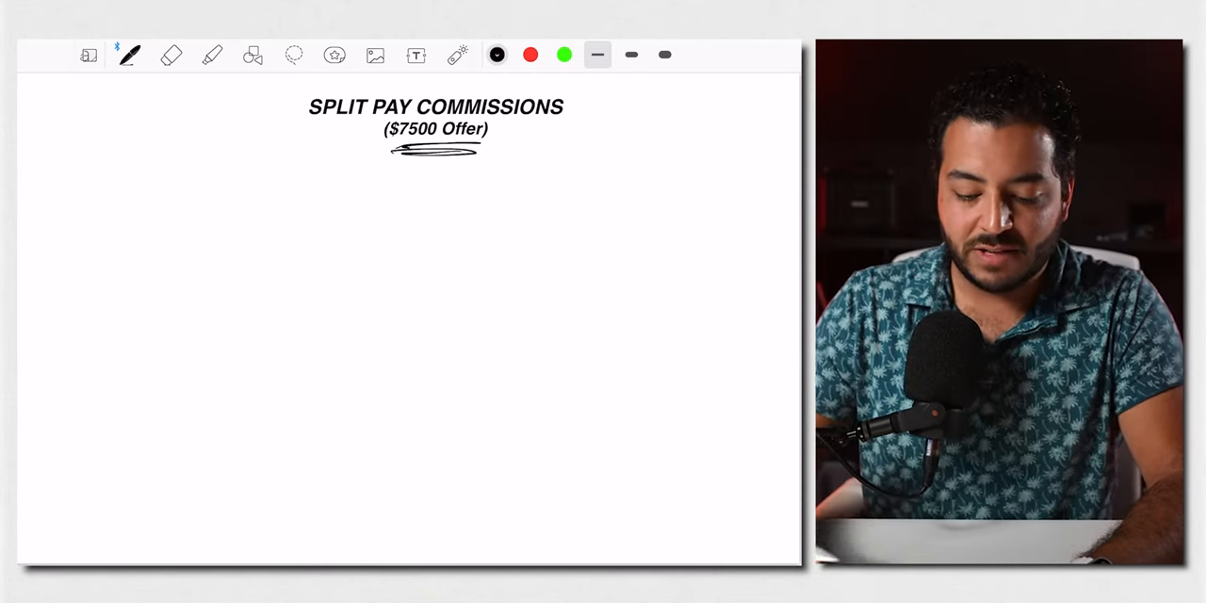
pyautogui.moveTo(66, 123); pyautogui.dragTo(84, 151)
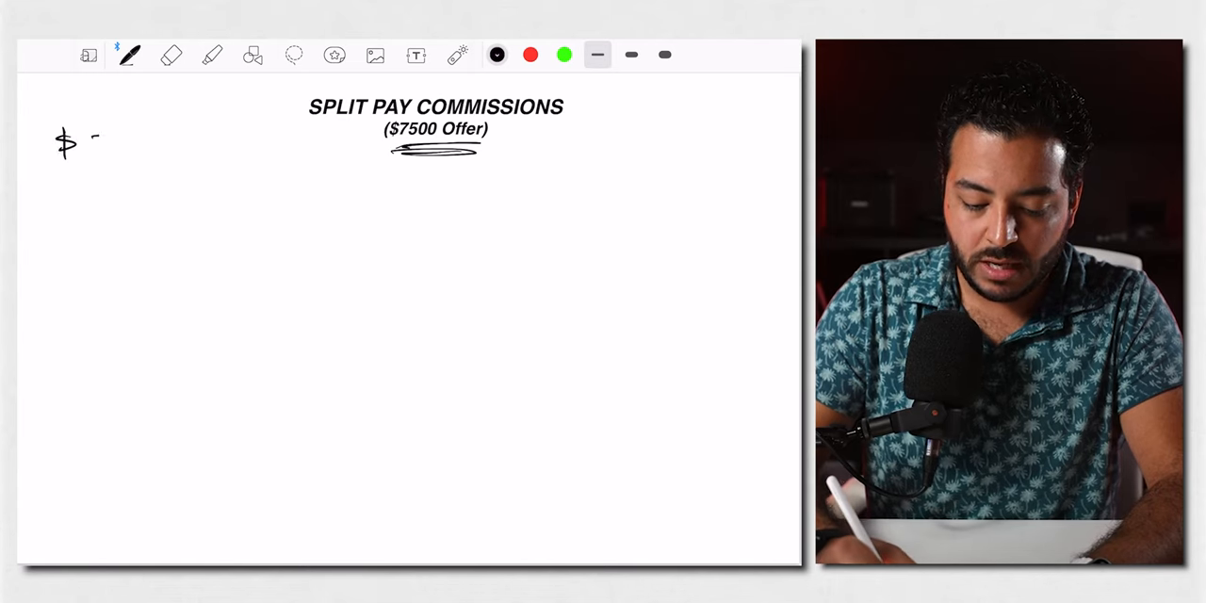
pyautogui.moveTo(90, 156); pyautogui.dragTo(170, 155)
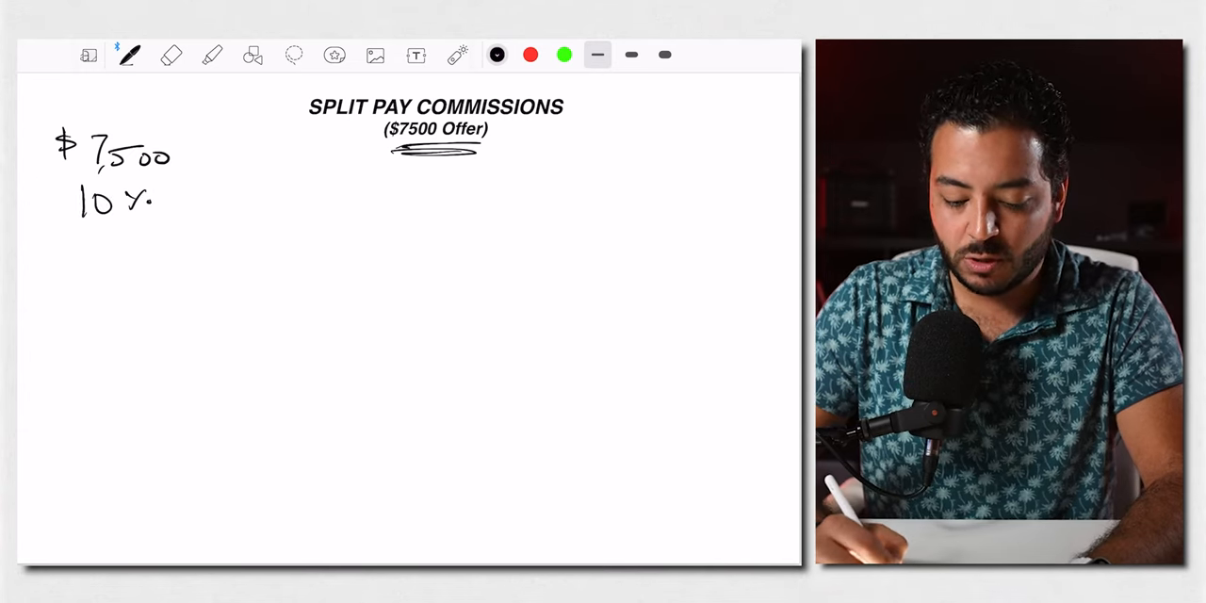
pyautogui.write('$750')
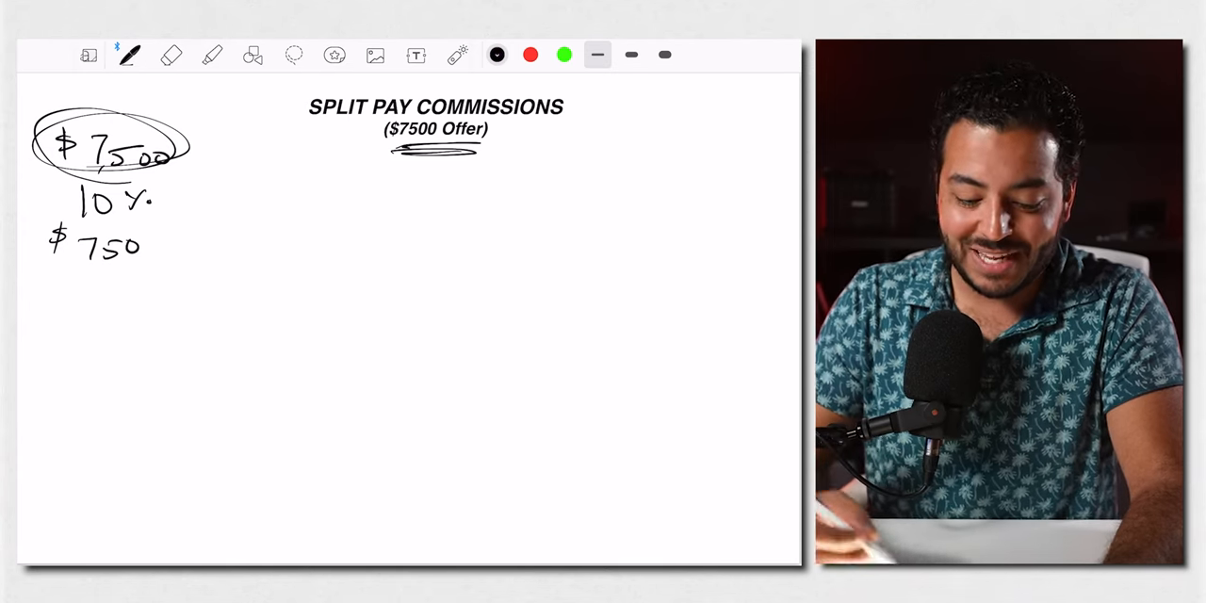
pyautogui.moveTo(198, 165); pyautogui.dragTo(236, 188)
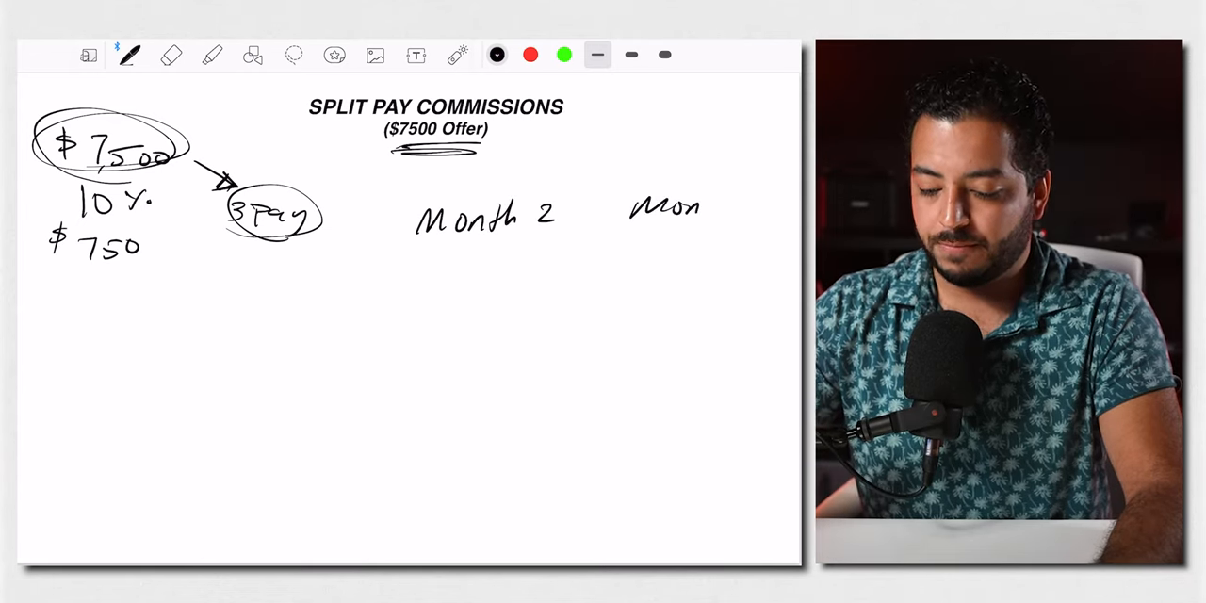
# - Write Month 3, circle $750, divide it by 3, and circle the $250 result
pyautogui.write('Month3')
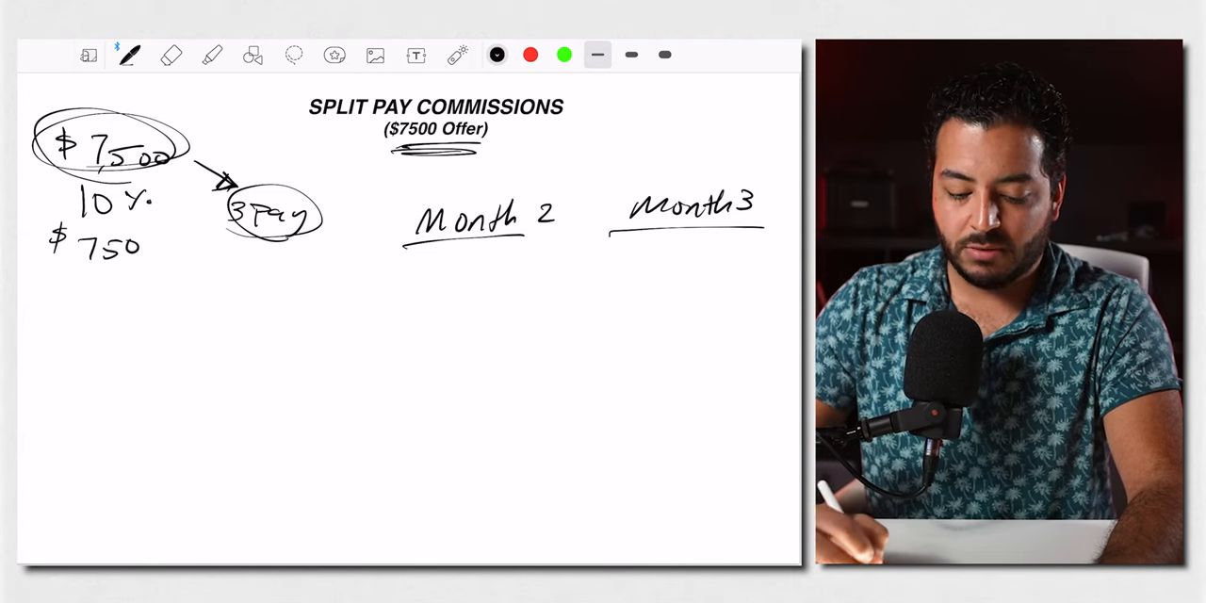
pyautogui.moveTo(42, 226); pyautogui.dragTo(160, 283)
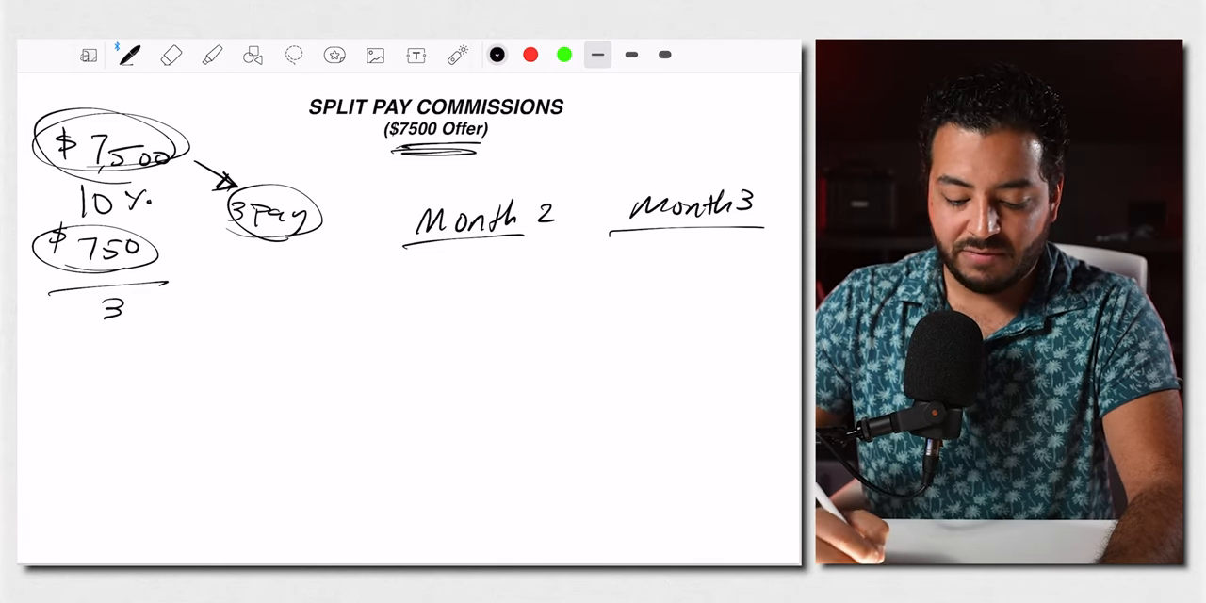
pyautogui.write('250')
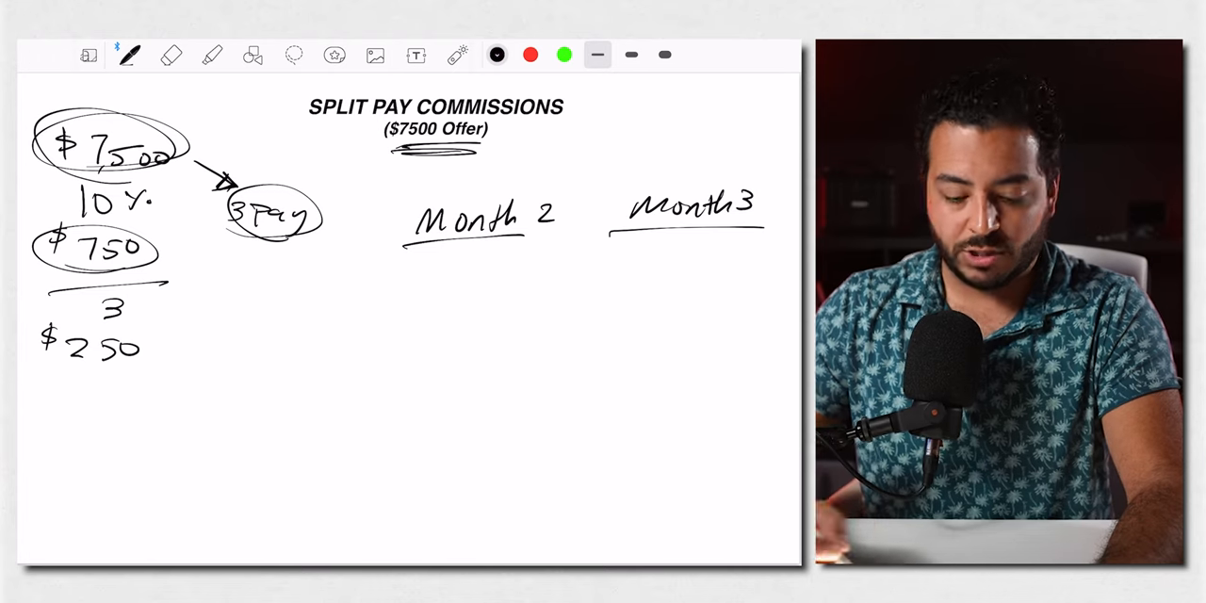
pyautogui.moveTo(37, 325); pyautogui.dragTo(141, 372)
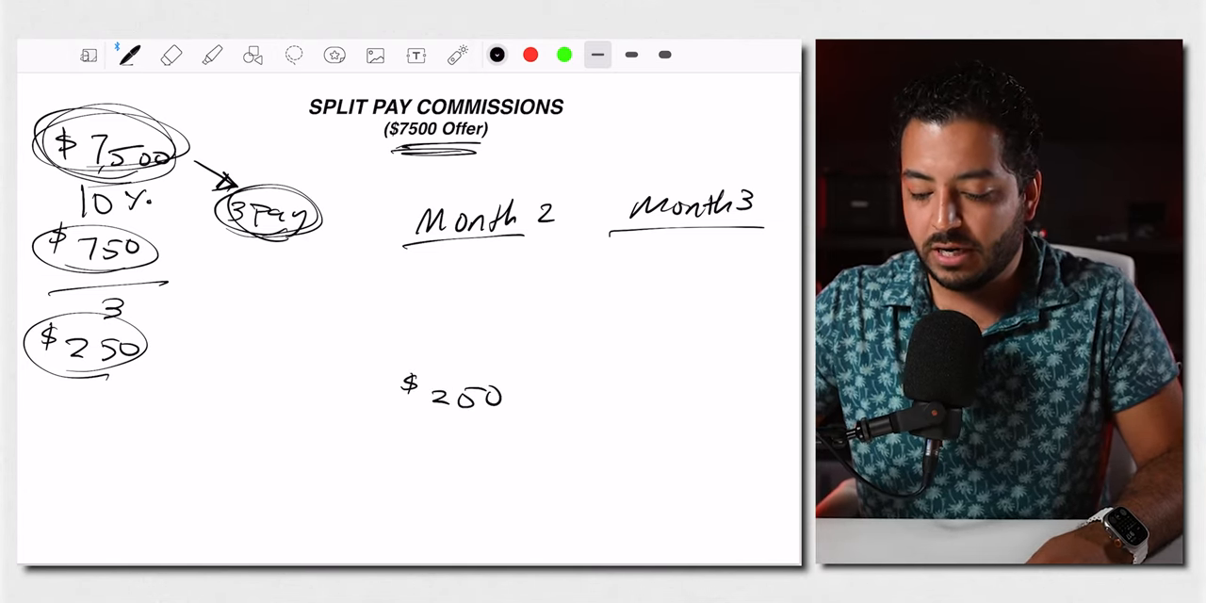
# - Write $250 and a 10 × 3 Pays note, then $200 × 10 = $2,500
pyautogui.write('25')
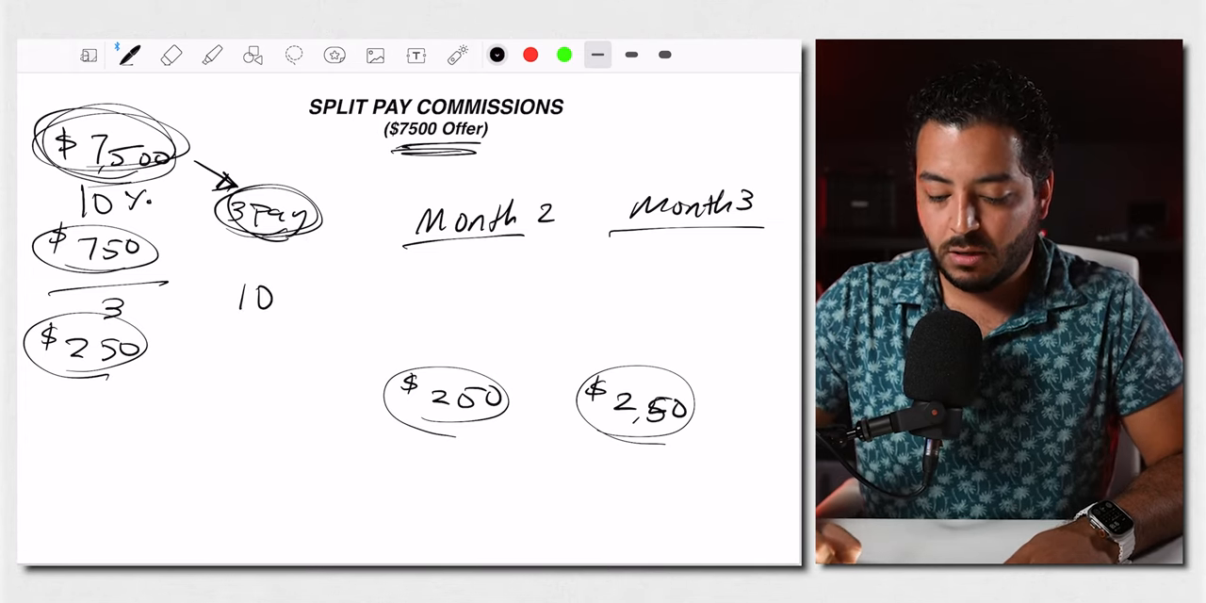
pyautogui.write('3Pays')
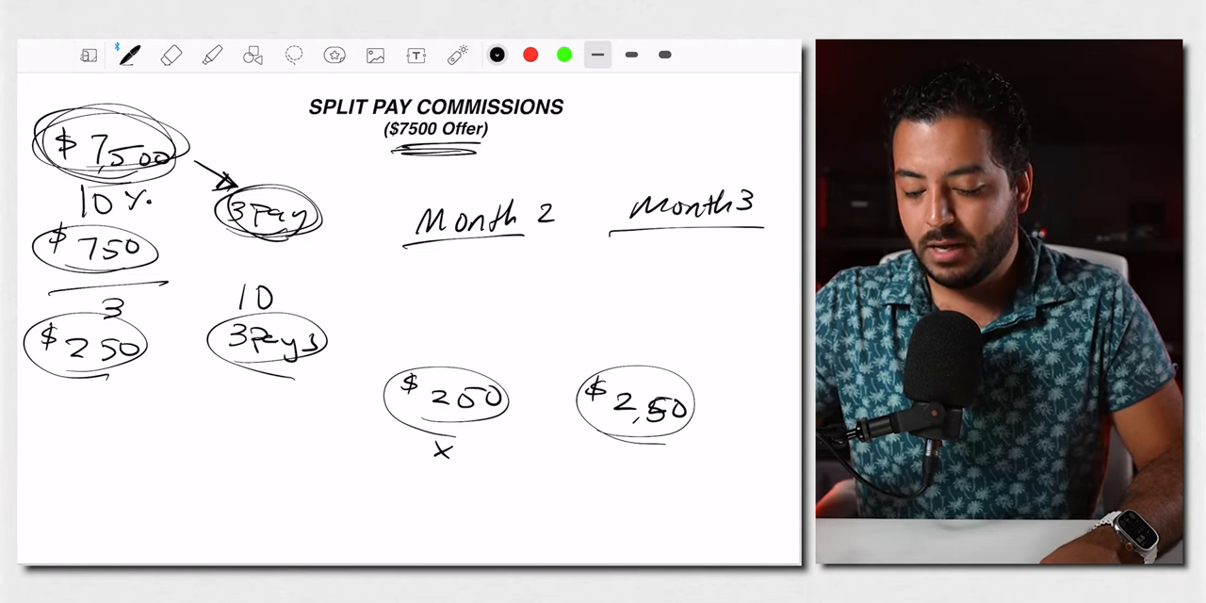
pyautogui.write('10')
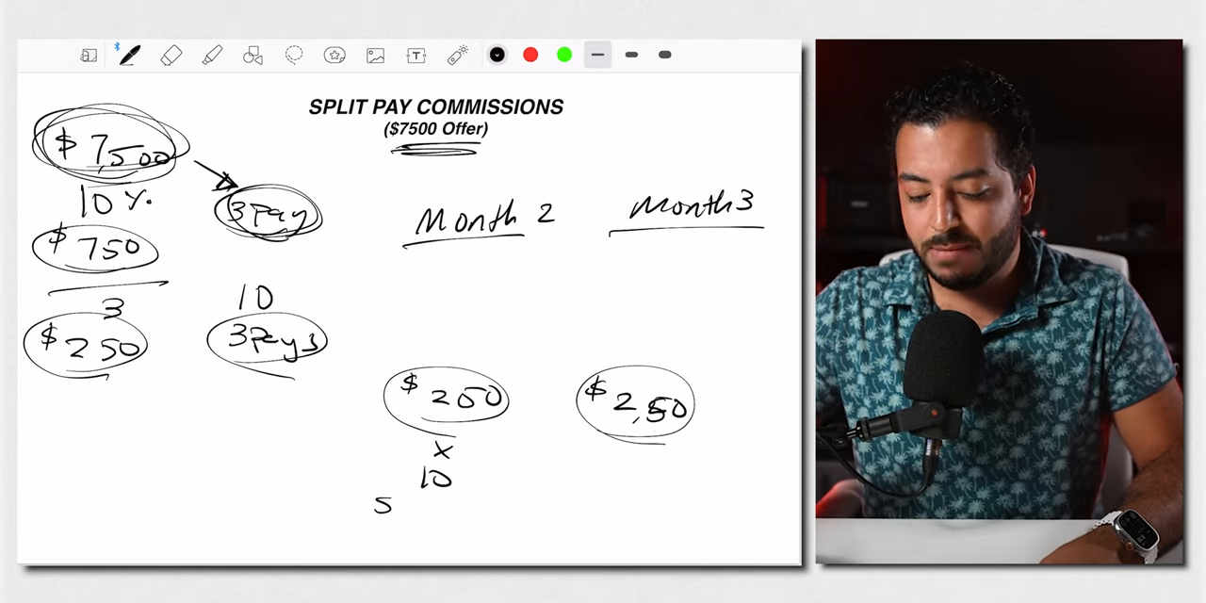
pyautogui.write('$2500')
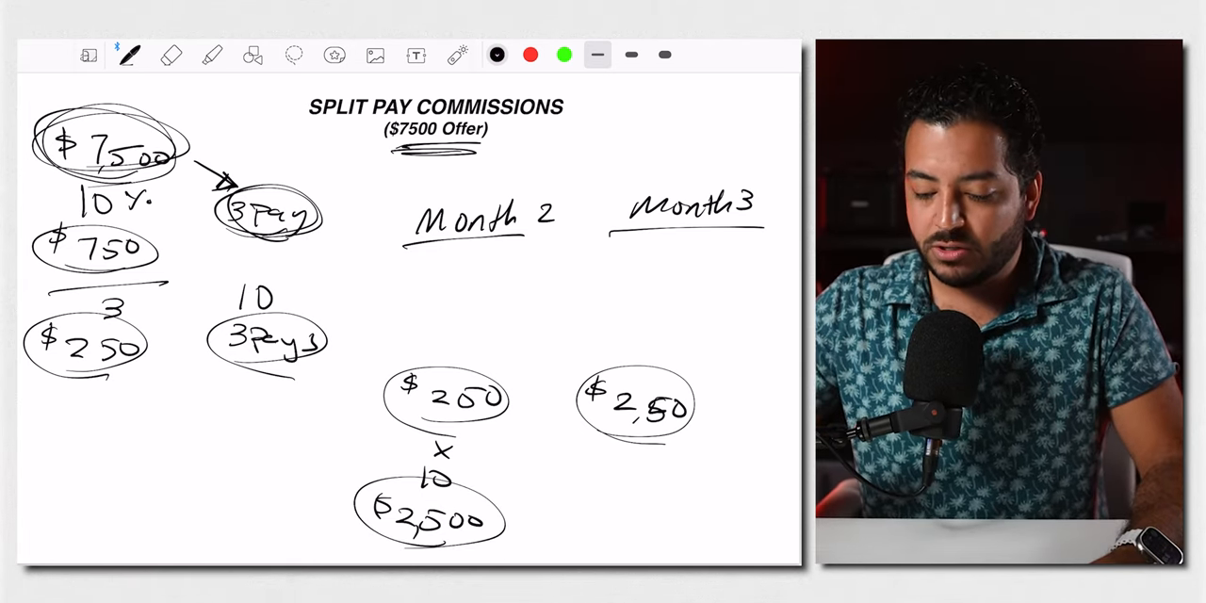
# - Write $2,500 and x10 3pay under Month 3, then begin an 'Other S' note
pyautogui.write('2500')
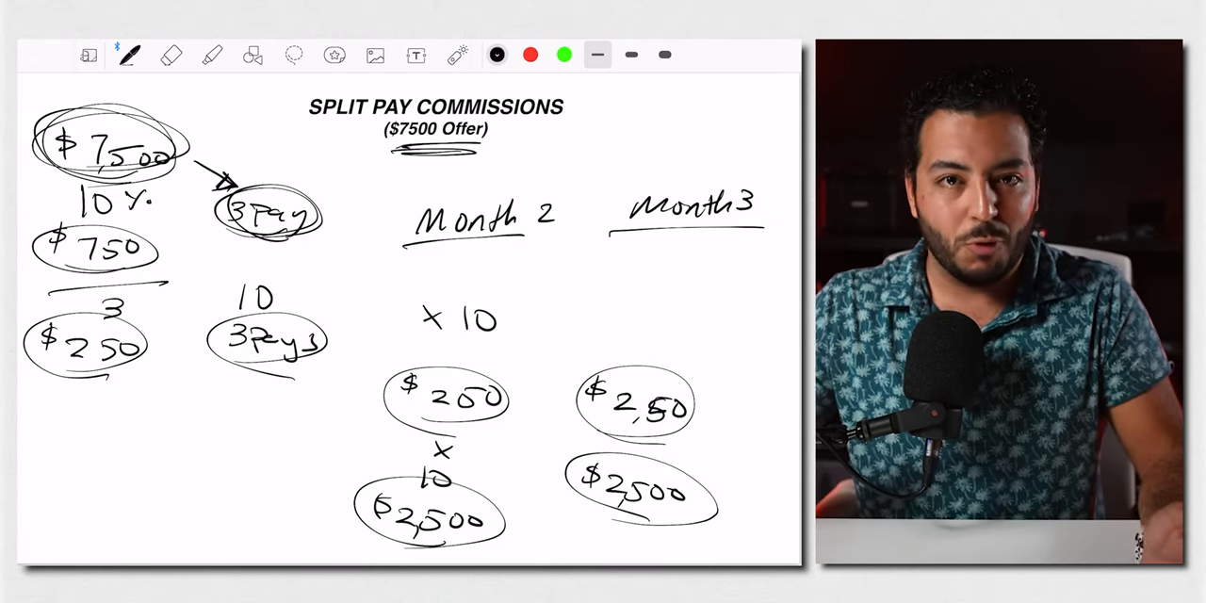
pyautogui.write('3pay')
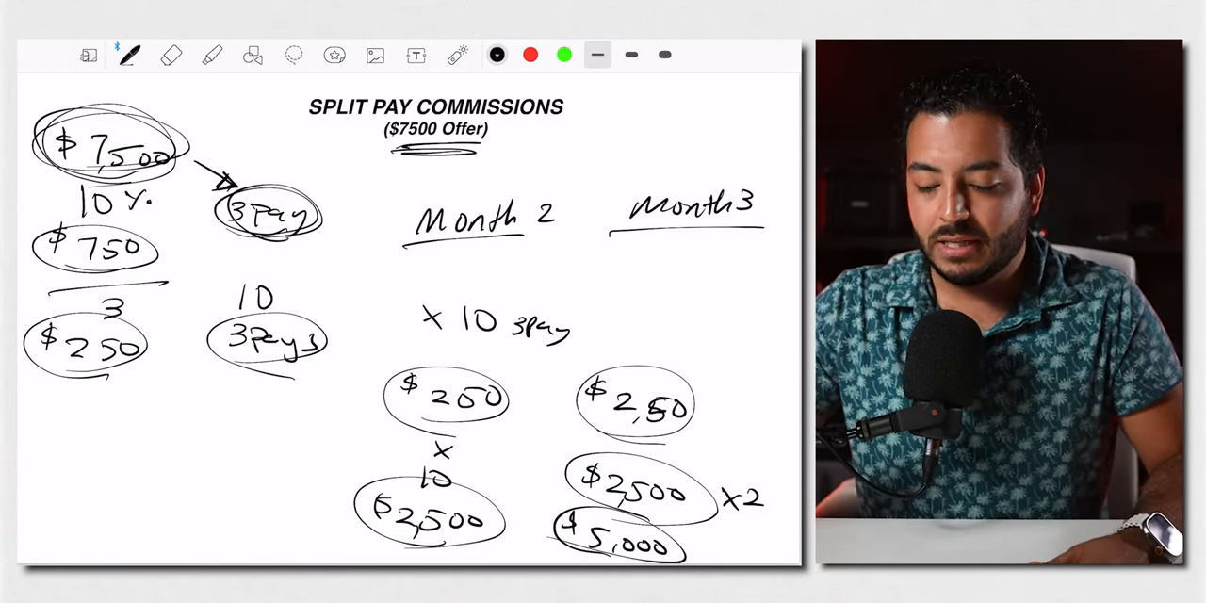
pyautogui.write('Other S')
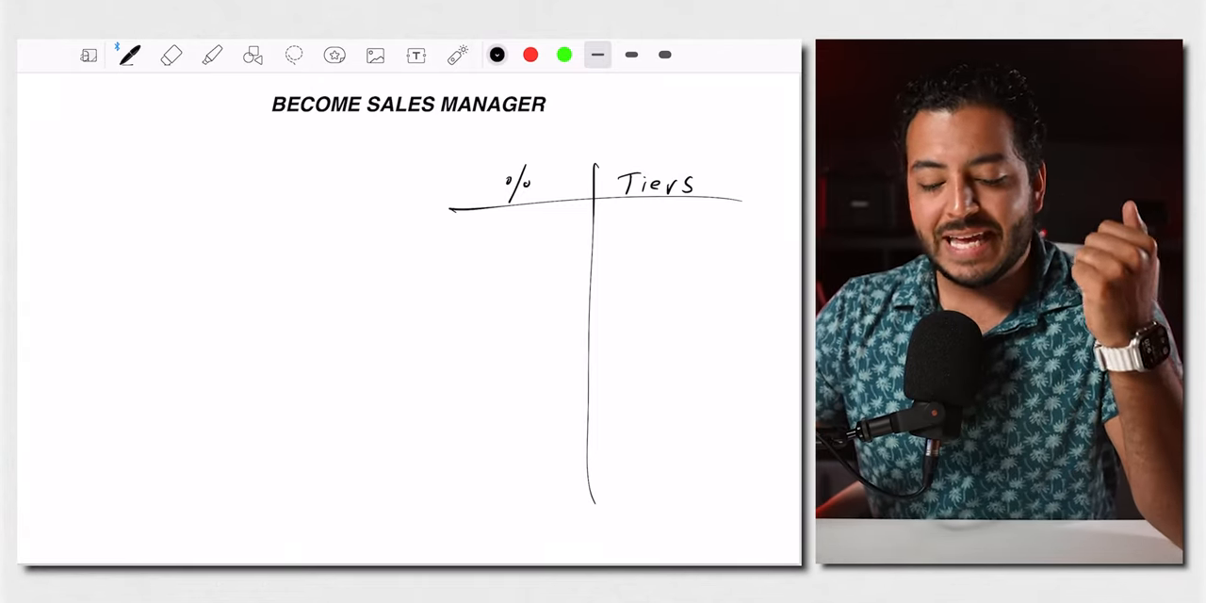
# - Underline the BECOME SALES MANAGER title and write an underlined 'offer' label
pyautogui.moveTo(273, 127); pyautogui.dragTo(550, 127)
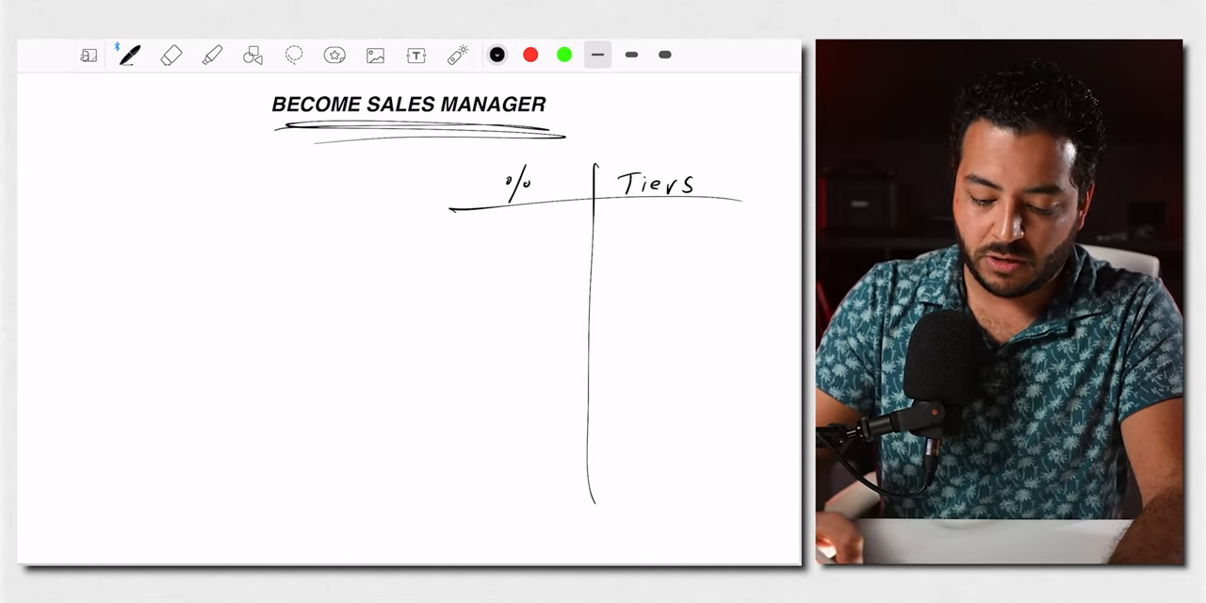
pyautogui.write('O')
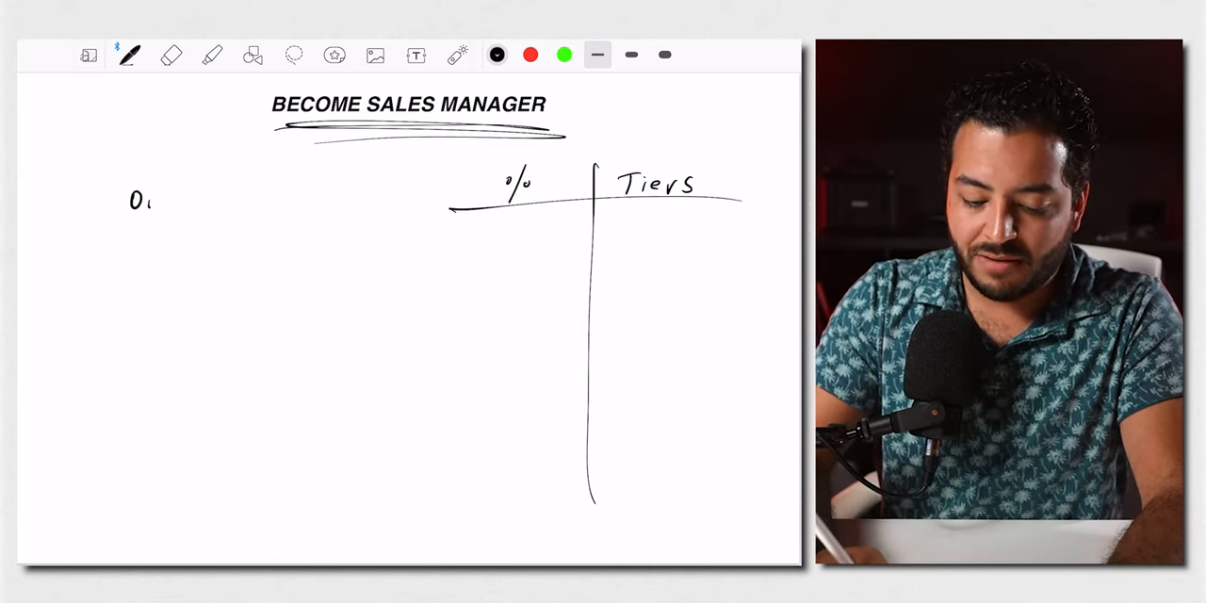
pyautogui.write('offer')
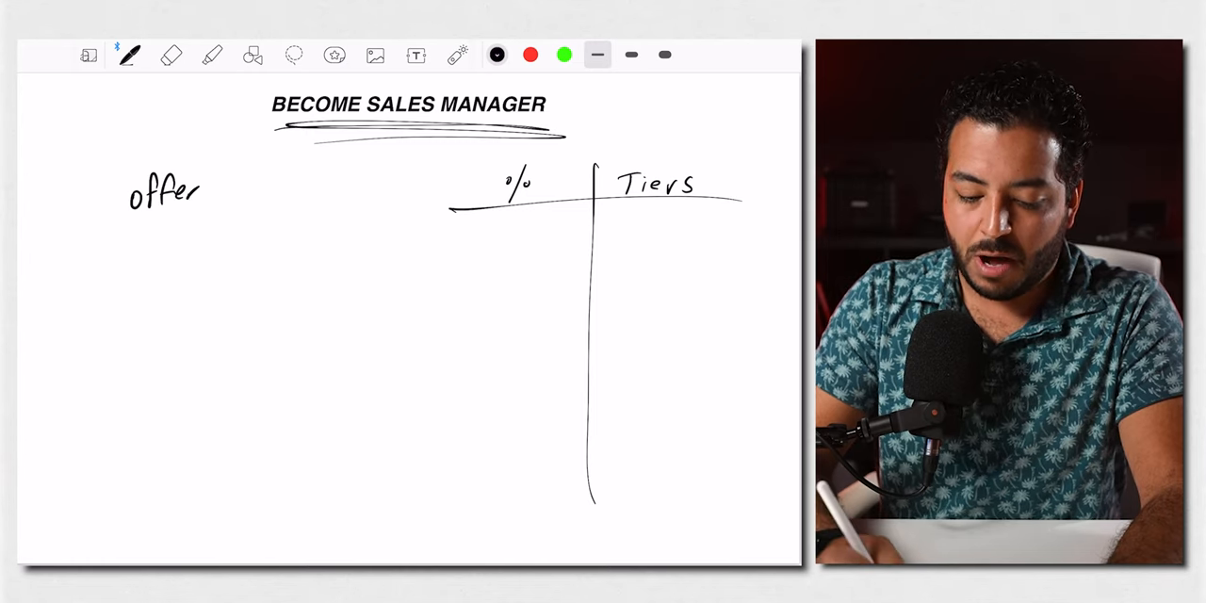
pyautogui.moveTo(132, 215); pyautogui.dragTo(198, 215)
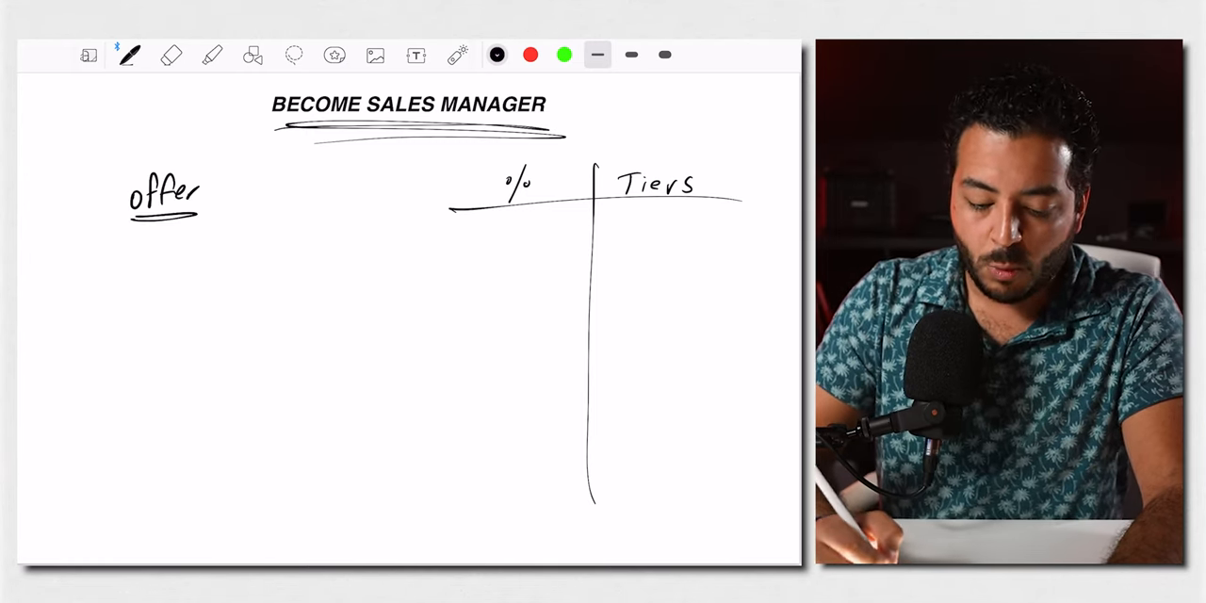
# - Draw a row of five stick figures and write 'ceo' under offer
pyautogui.moveTo(79, 330); pyautogui.dragTo(79, 377)
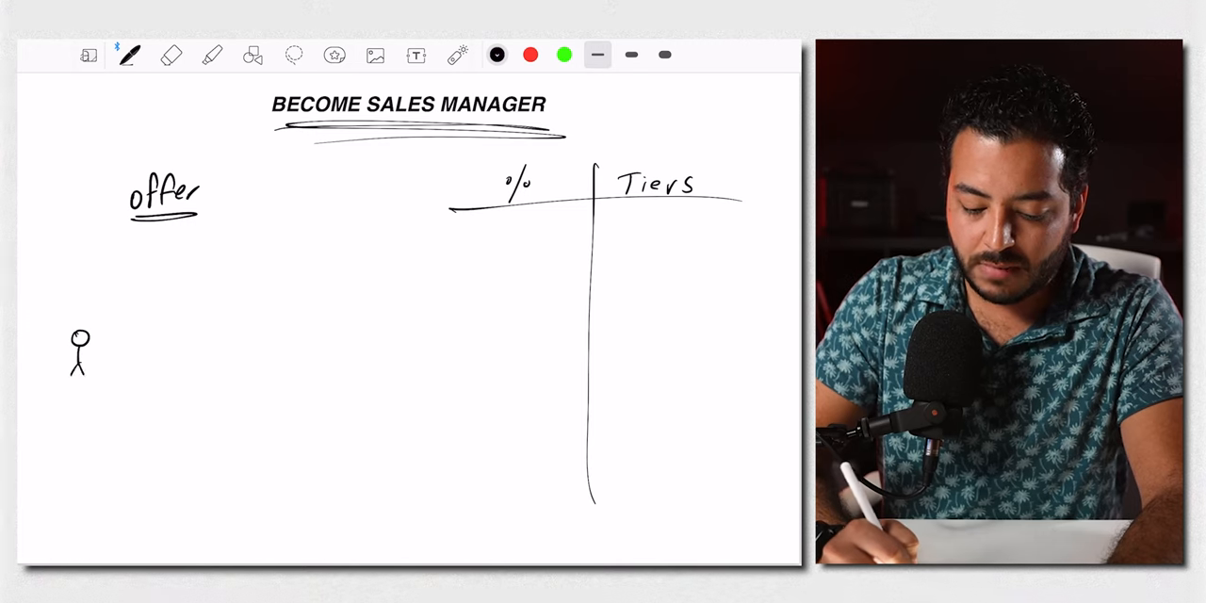
pyautogui.moveTo(123, 335); pyautogui.dragTo(137, 381)
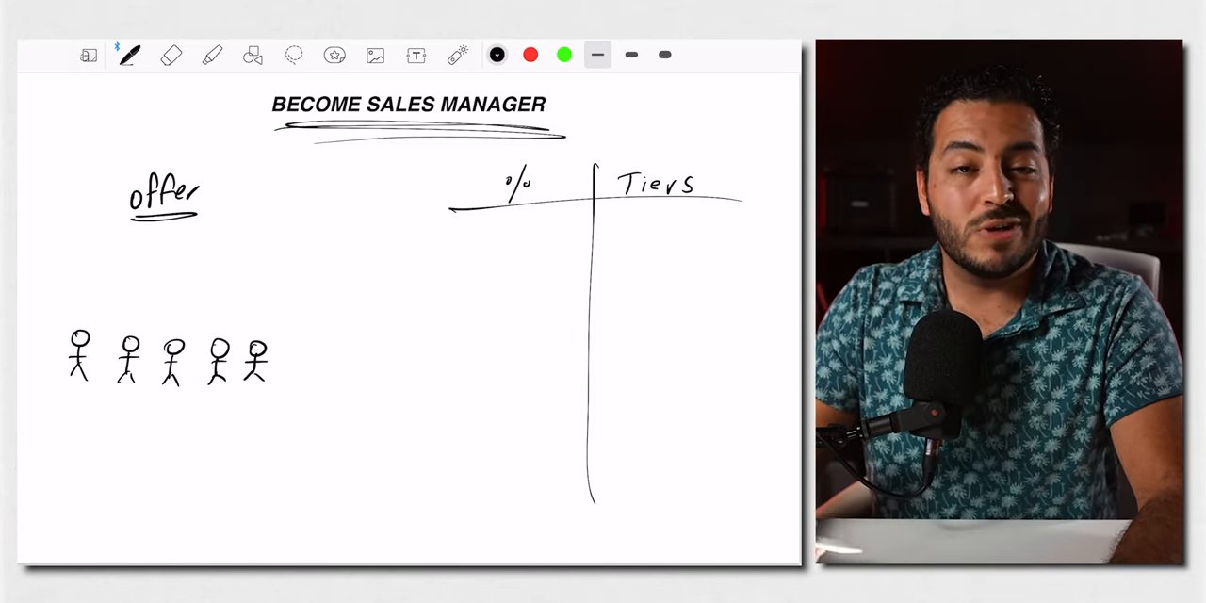
pyautogui.write('Cer')
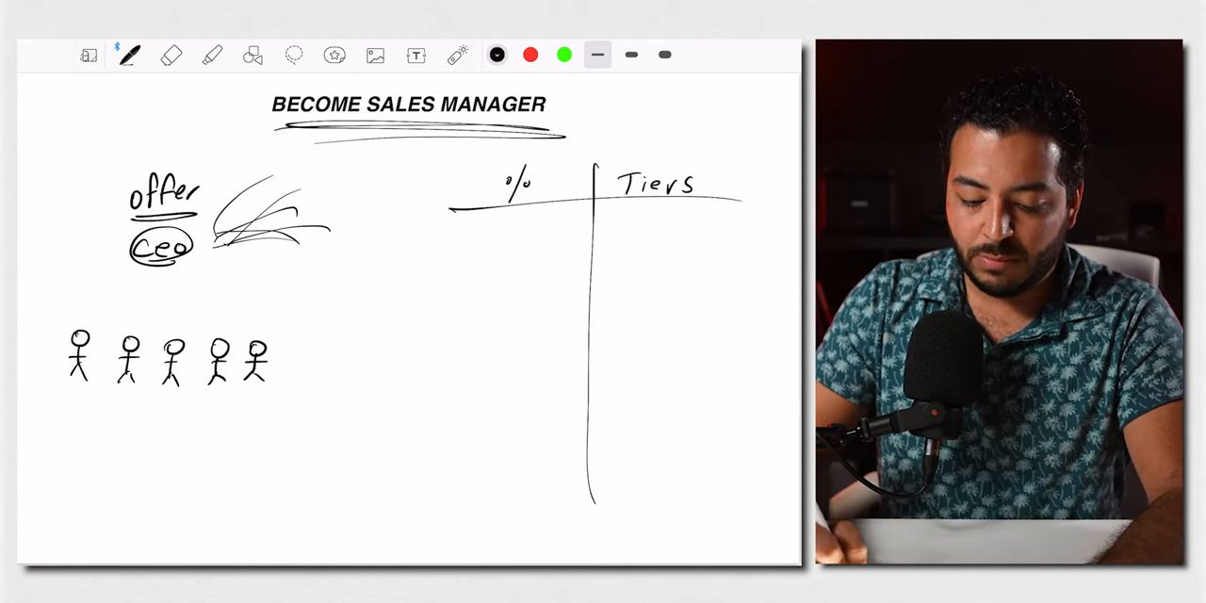
# - Draw a manager stick figure below ceo and connect it to the five team members
pyautogui.moveTo(245, 348); pyautogui.dragTo(273, 377)
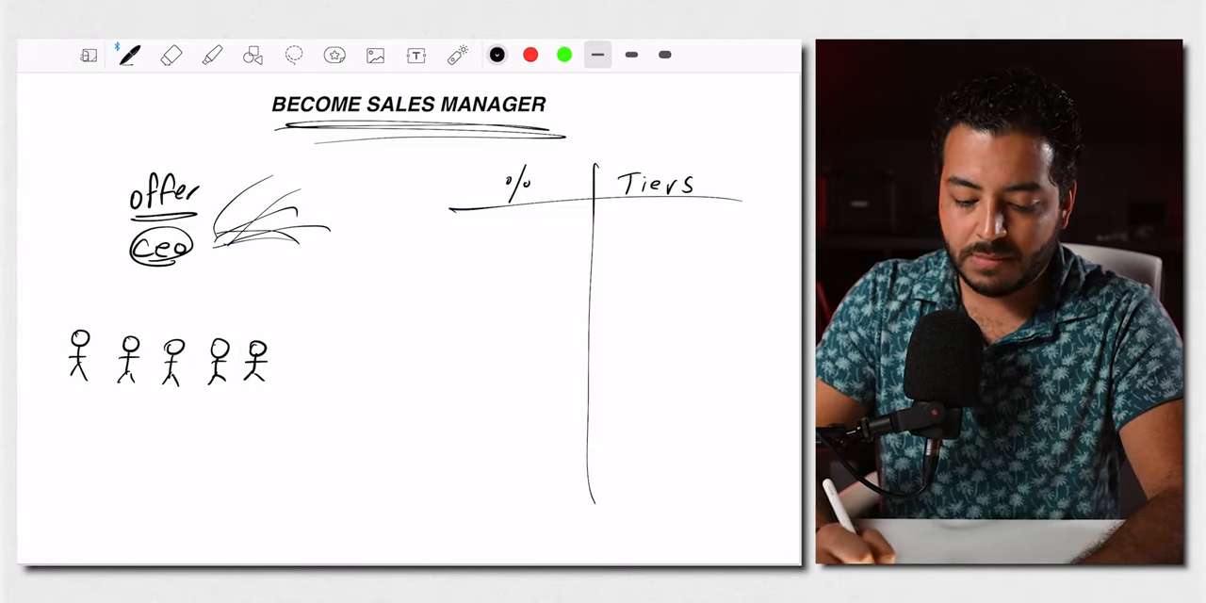
pyautogui.moveTo(170, 283); pyautogui.dragTo(170, 311)
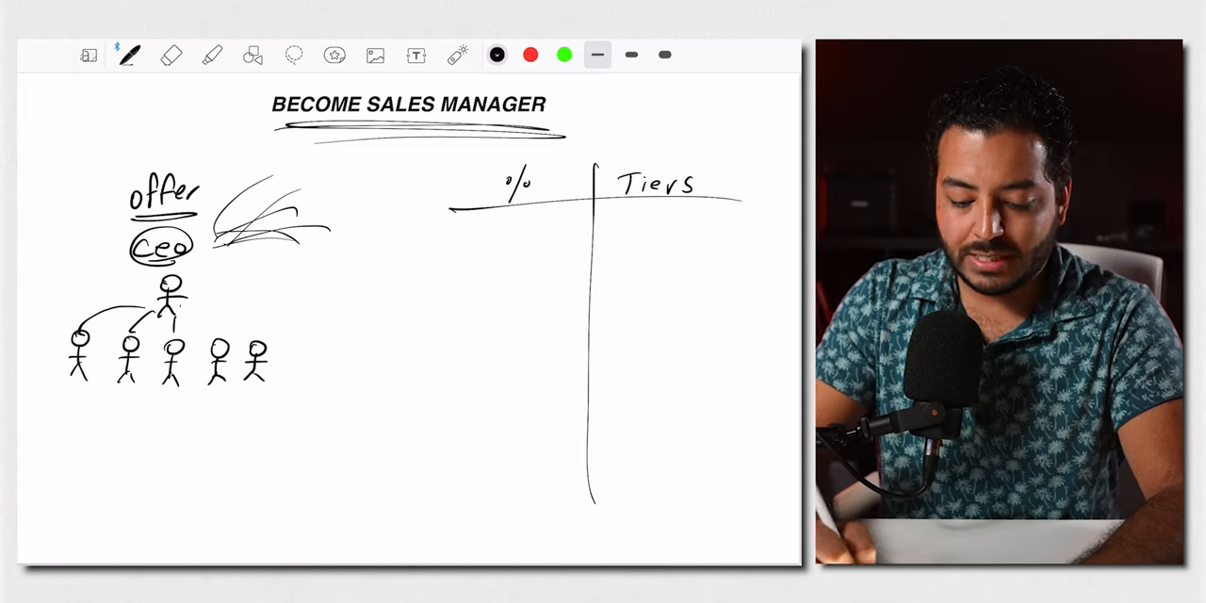
pyautogui.moveTo(170, 302); pyautogui.dragTo(254, 339)
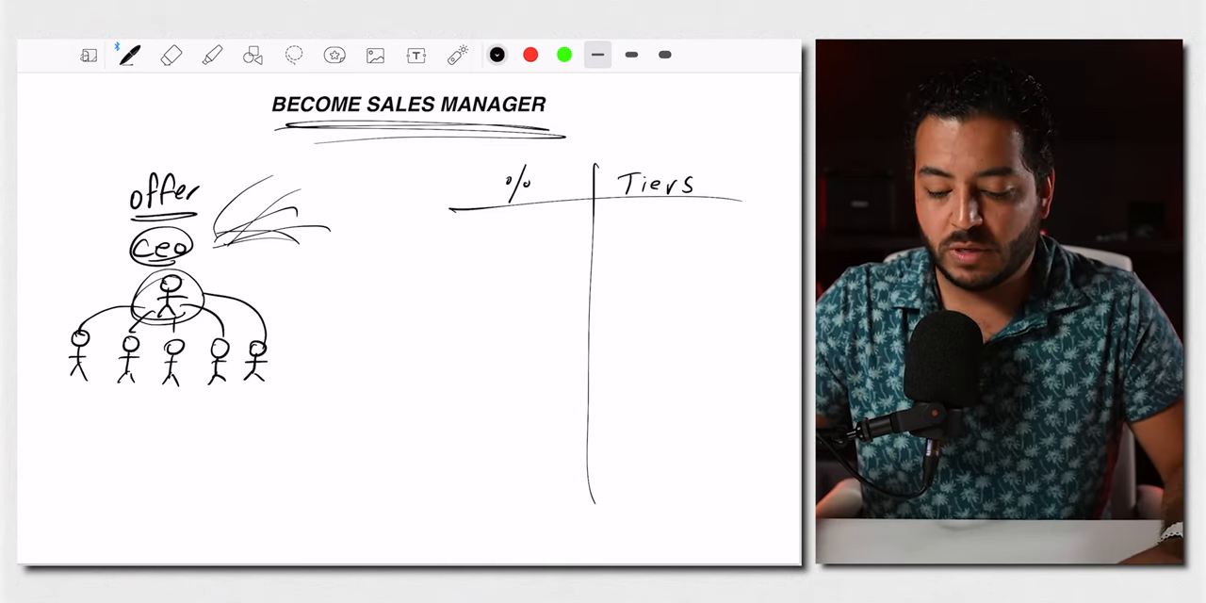
# - Retrace the table header, switch to red, and write Base $6,000 and $10,000 at 2% = $200
pyautogui.moveTo(457, 209); pyautogui.dragTo(584, 206)
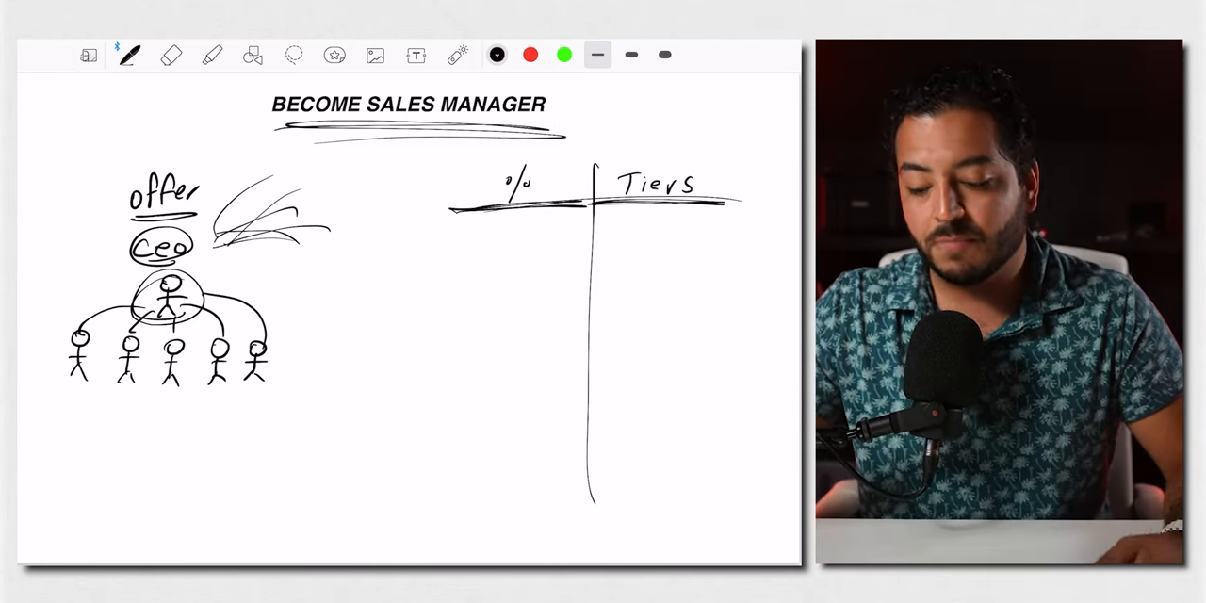
pyautogui.click(530, 54)
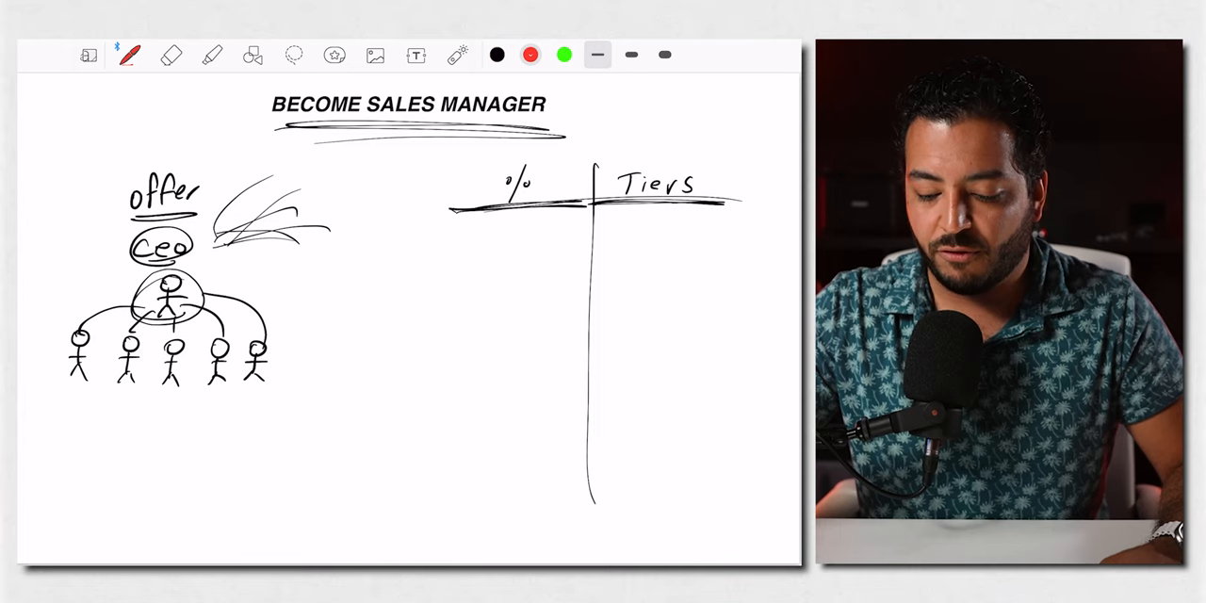
pyautogui.moveTo(518, 226); pyautogui.dragTo(555, 245)
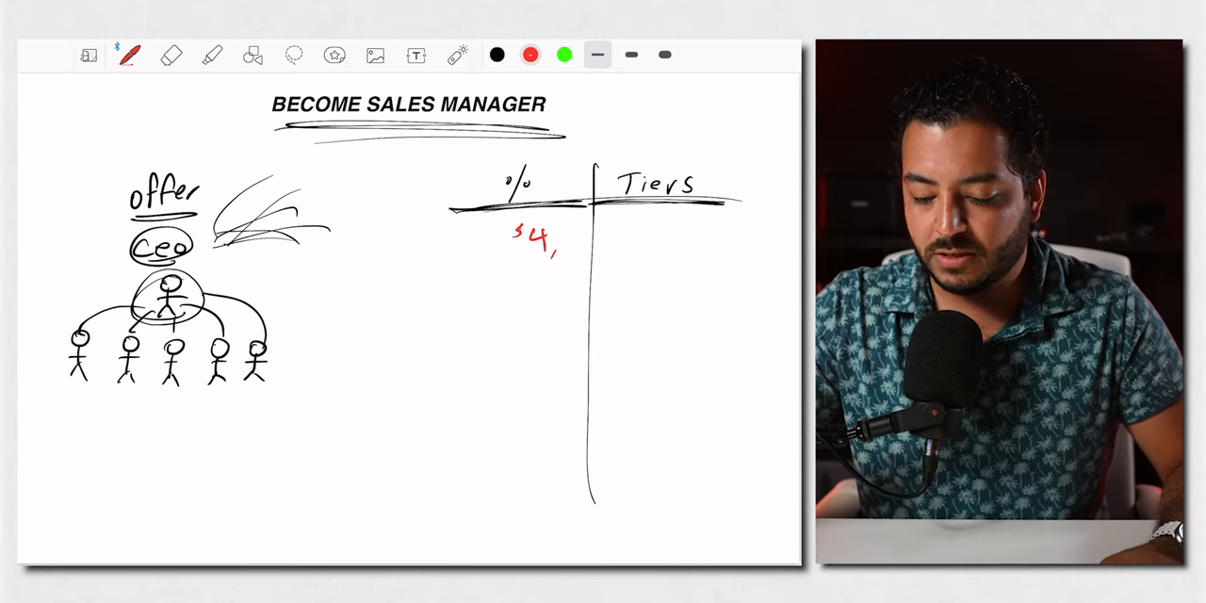
pyautogui.moveTo(547, 244); pyautogui.dragTo(716, 245)
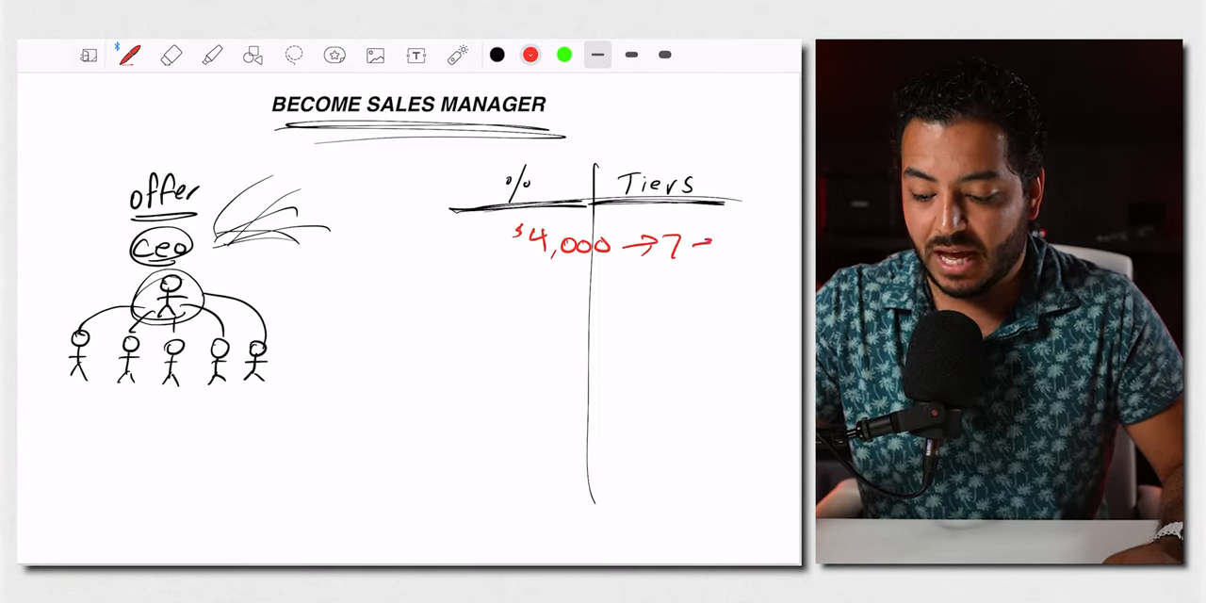
pyautogui.moveTo(712, 245); pyautogui.dragTo(768, 250)
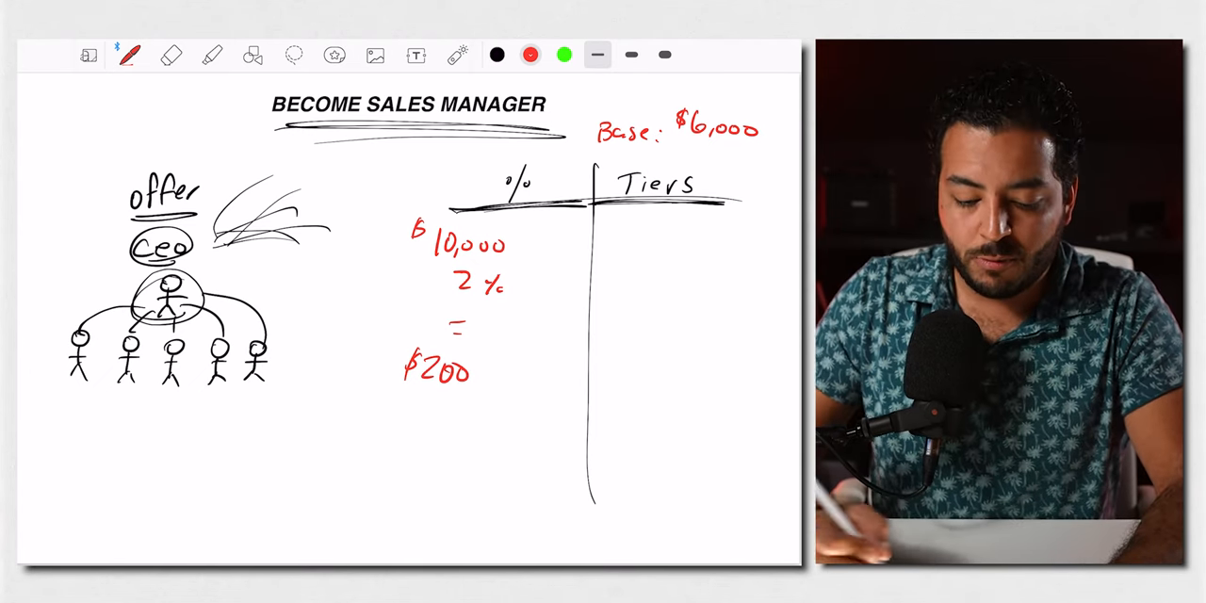
# - Write 10 under each figure totalling 50, add the $6,000 base for 16,000, and circle the team
pyautogui.write('10 10 10 10 10')
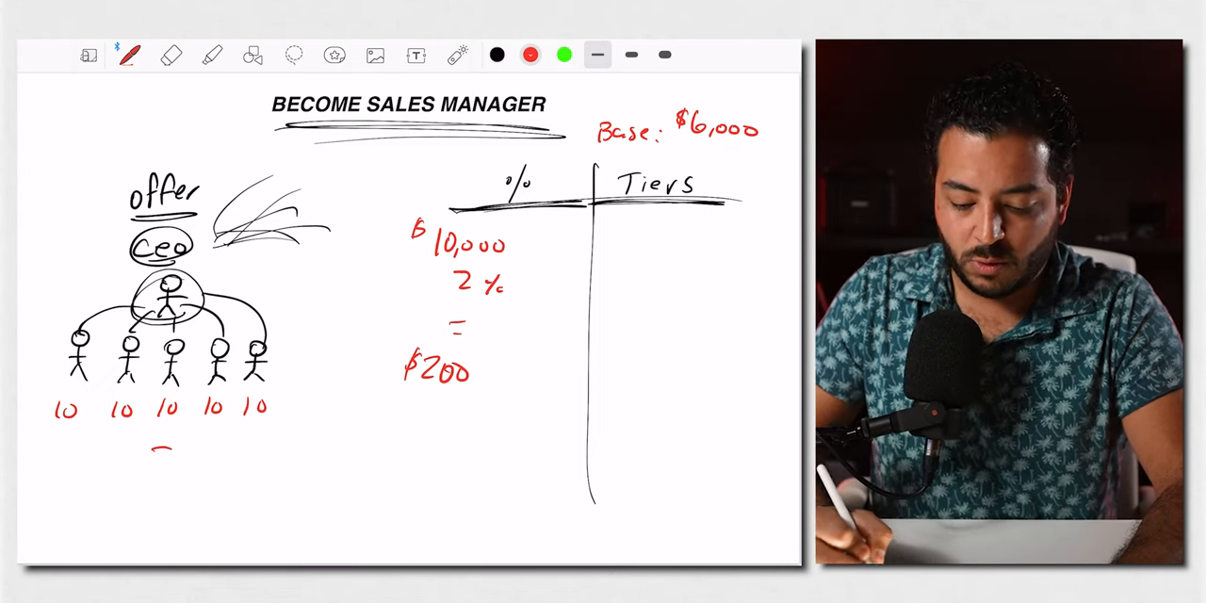
pyautogui.write('50')
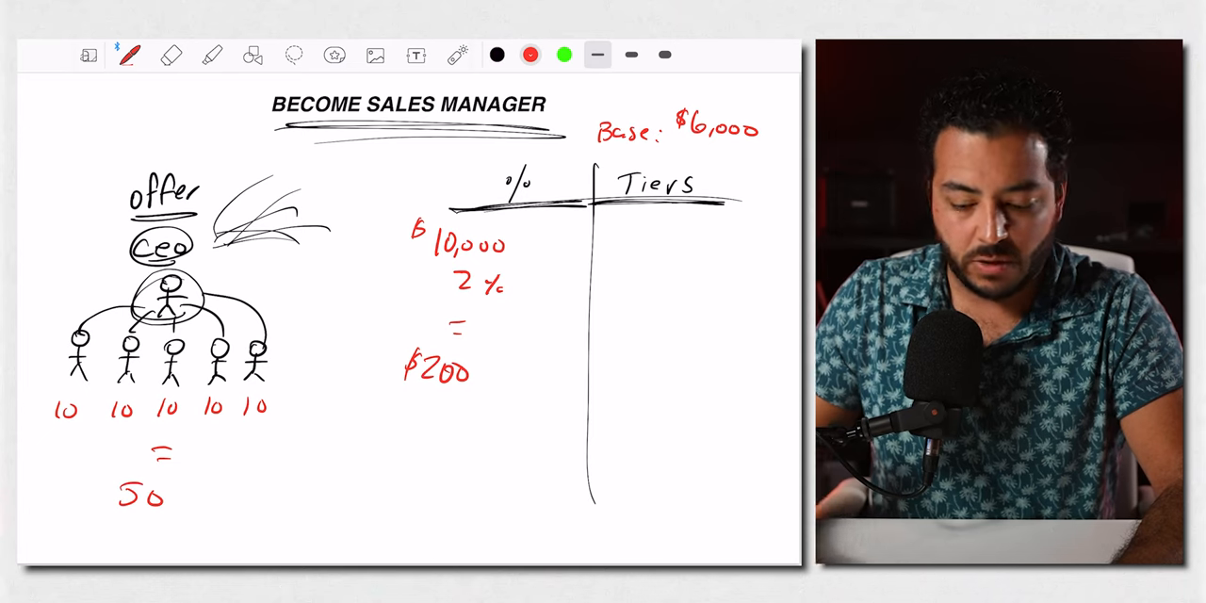
pyautogui.write('50')
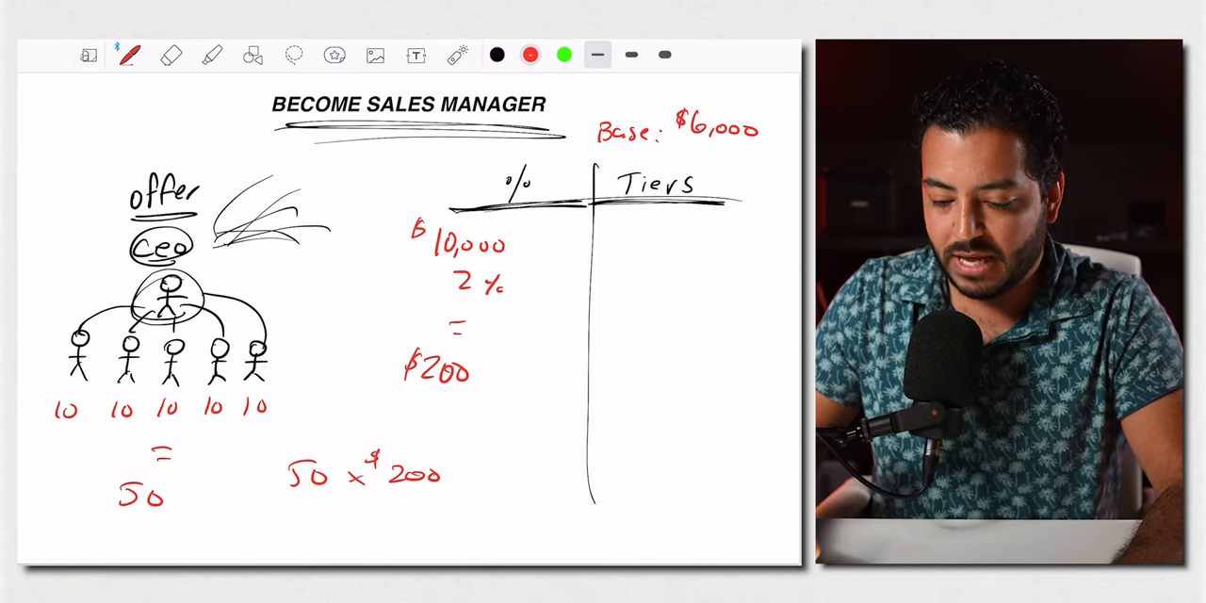
pyautogui.moveTo(452, 481); pyautogui.dragTo(508, 519)
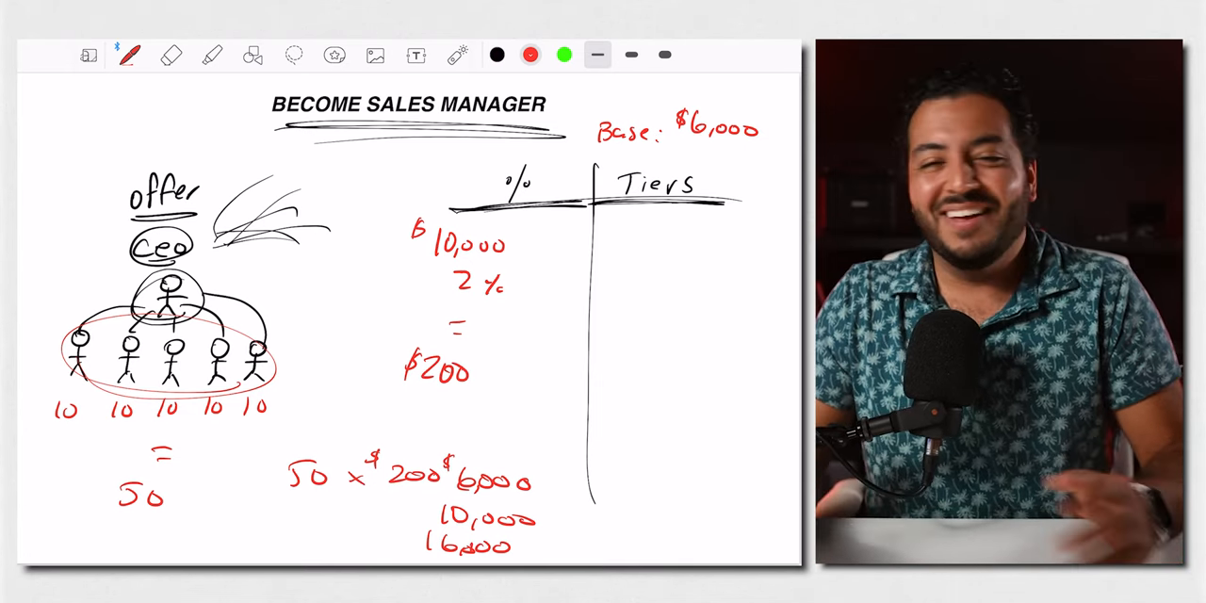
pyautogui.moveTo(123, 235); pyautogui.dragTo(62, 354)
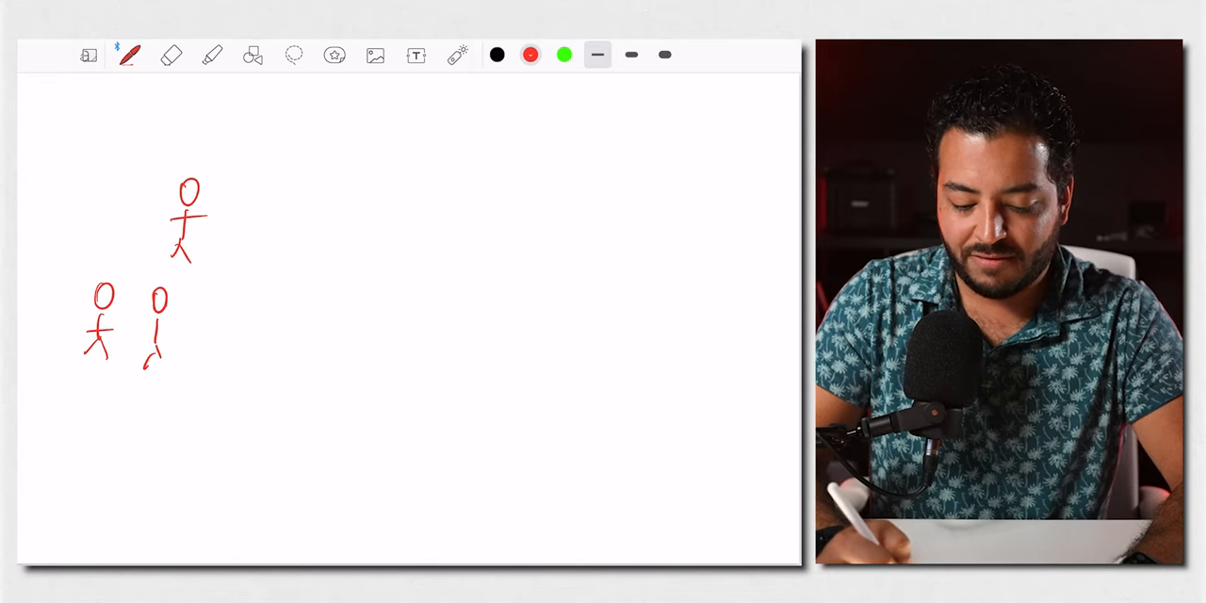
# - Sketch another red figure in the lower group and scribble a line beneath it
pyautogui.moveTo(207, 302); pyautogui.dragTo(226, 368)
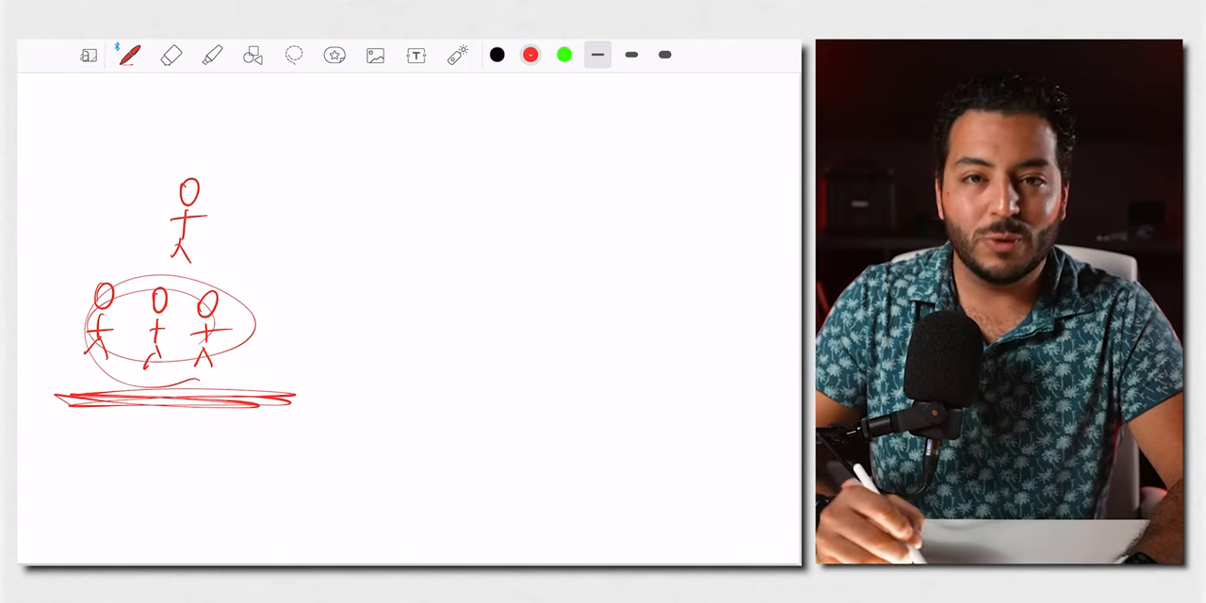
pyautogui.moveTo(56, 438); pyautogui.dragTo(71, 467)
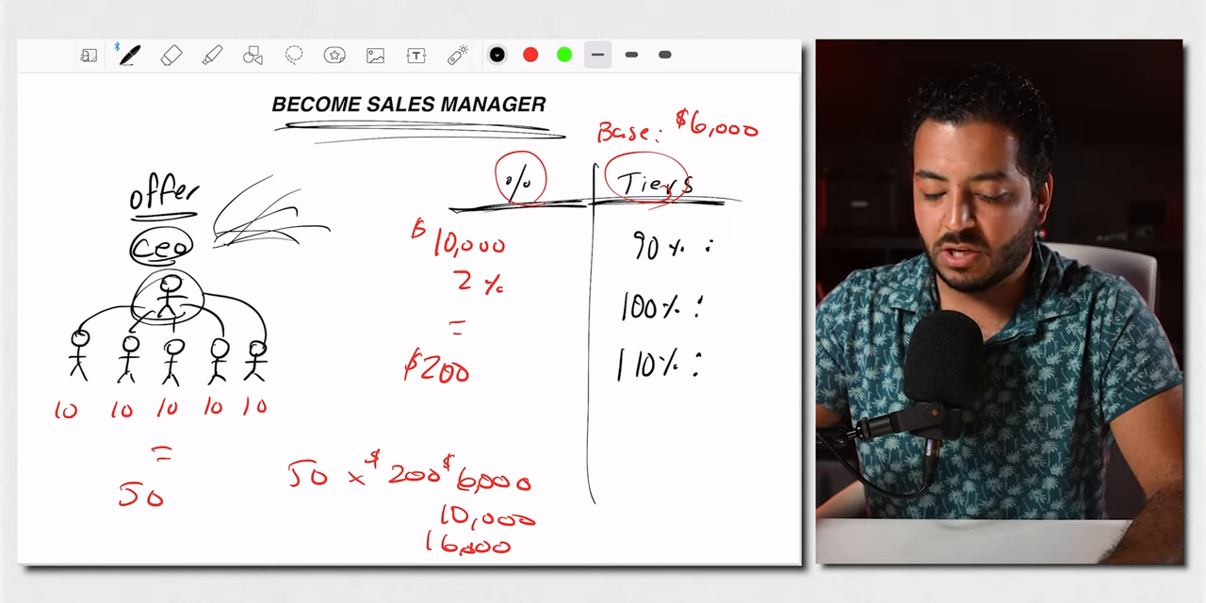
# - Write $2,500 beside the 90%, 100% and 110% tiers and add a Prod: 100 note
pyautogui.write('$2500')
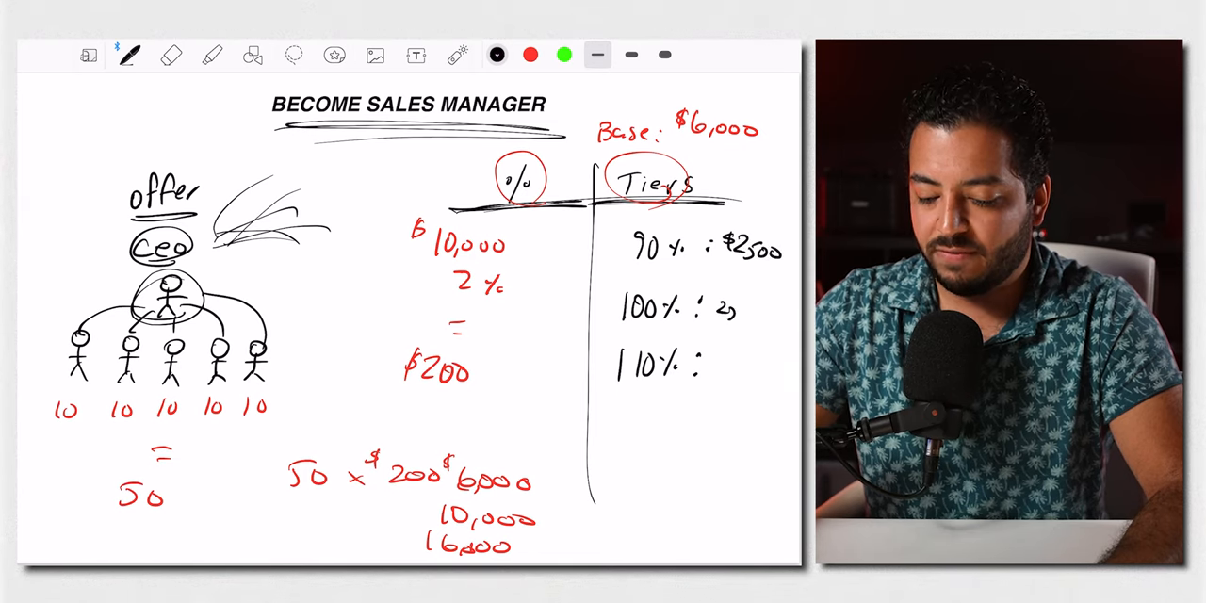
pyautogui.write('2500')
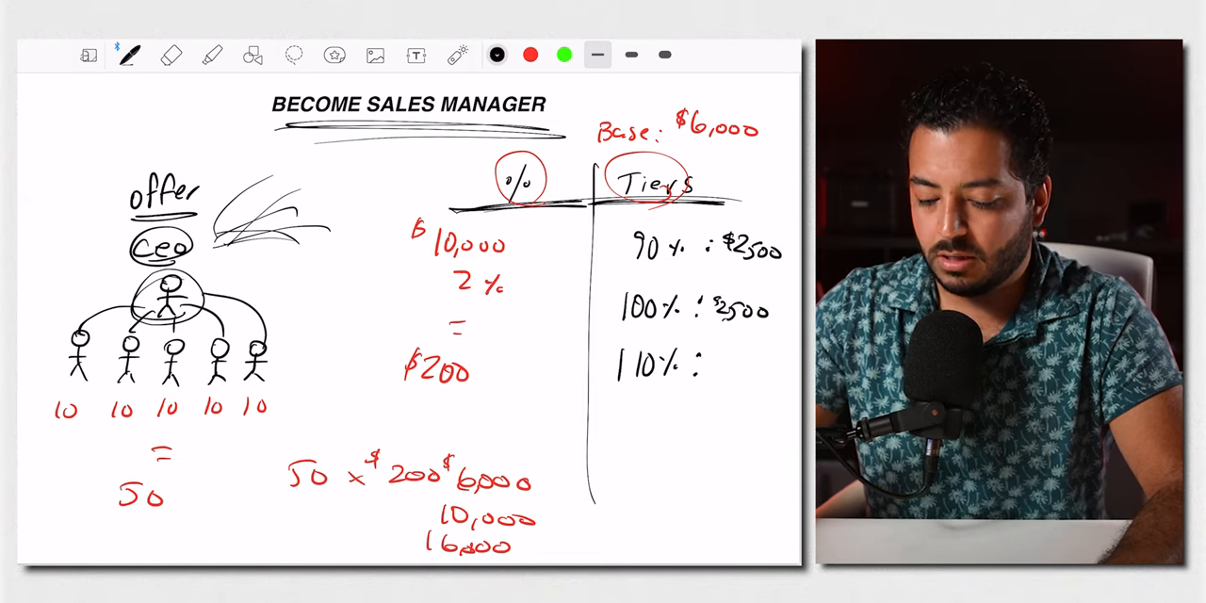
pyautogui.write('$2500')
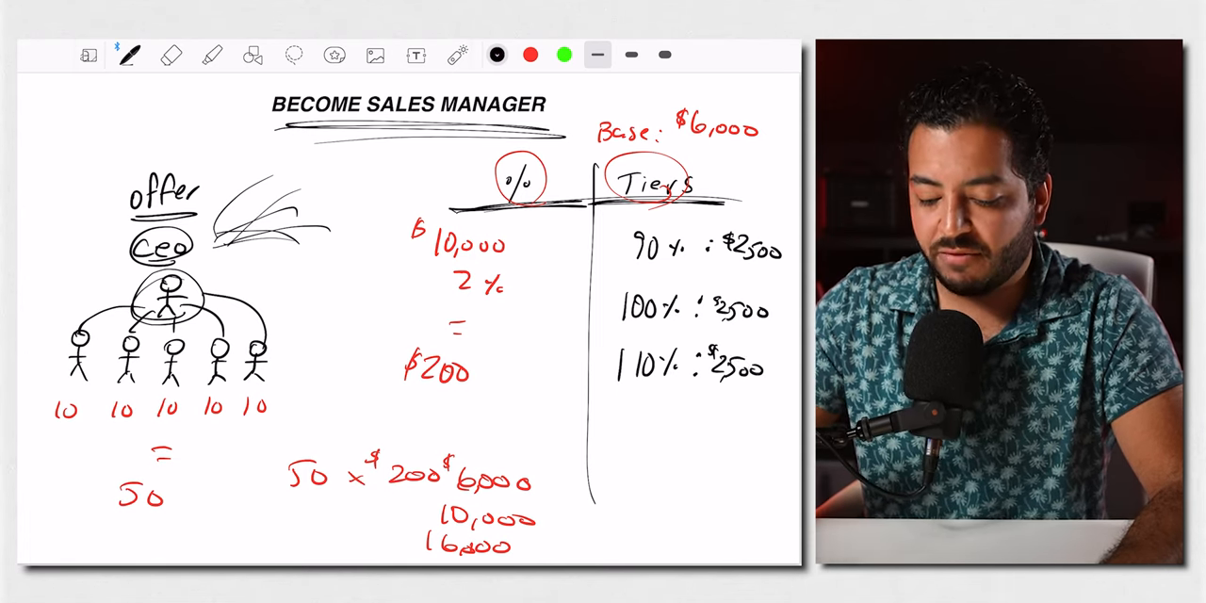
pyautogui.write('Prod: 100')
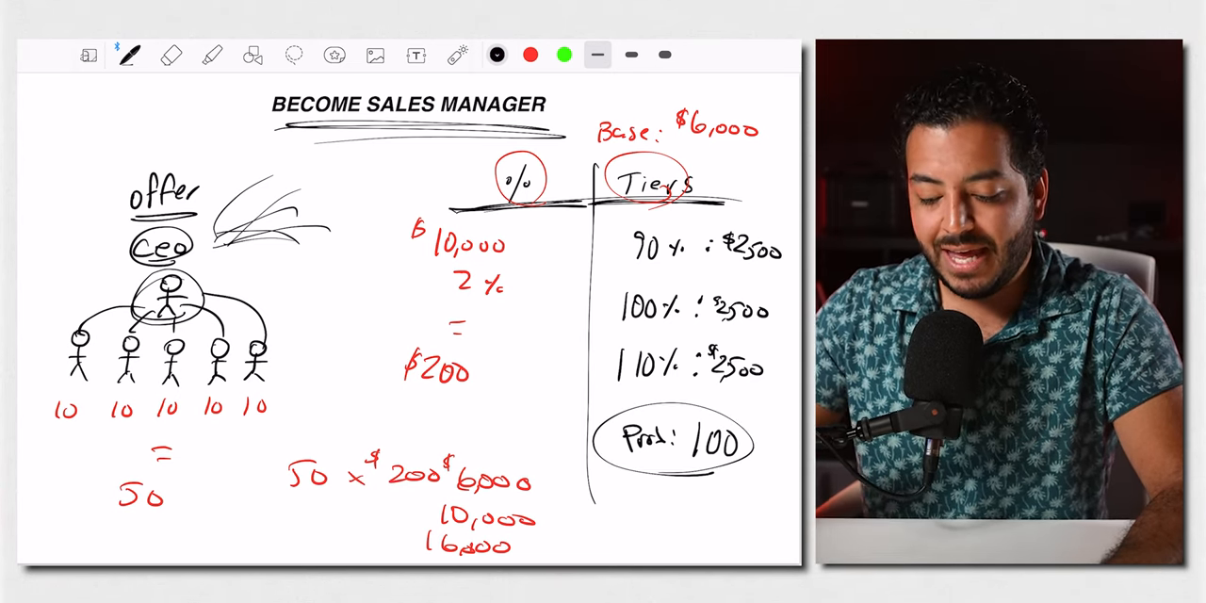
# - Write 90/100/110 under the circled bonus tiers, then circle $13,000 and the 6,000/10,000/16,000 sums
pyautogui.write('90')
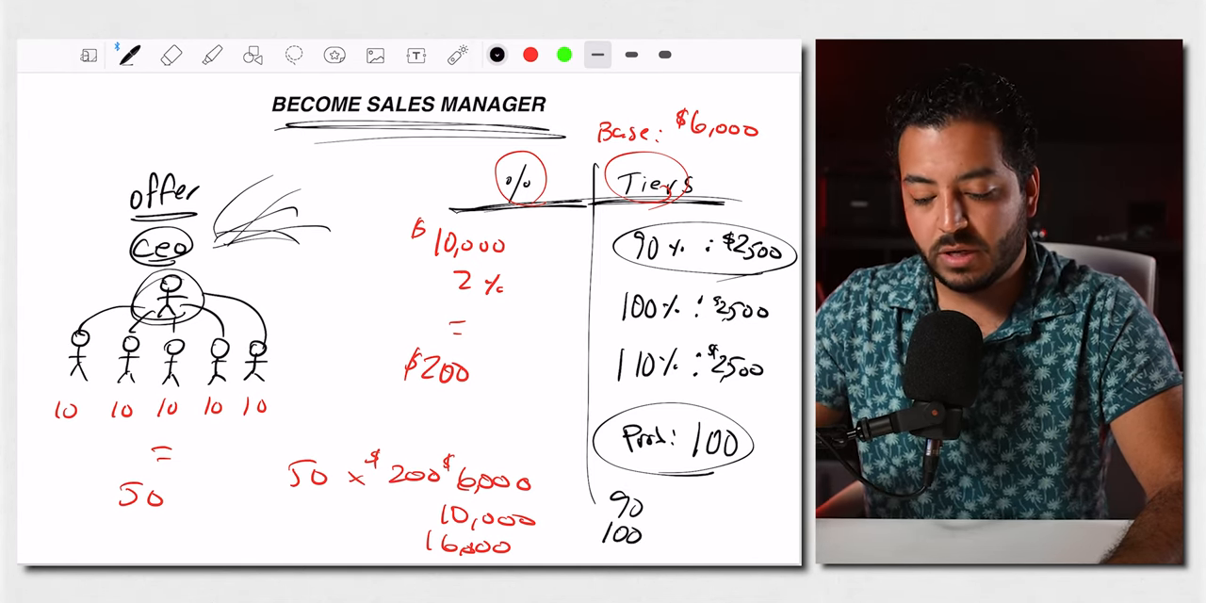
pyautogui.moveTo(622, 293); pyautogui.dragTo(773, 329)
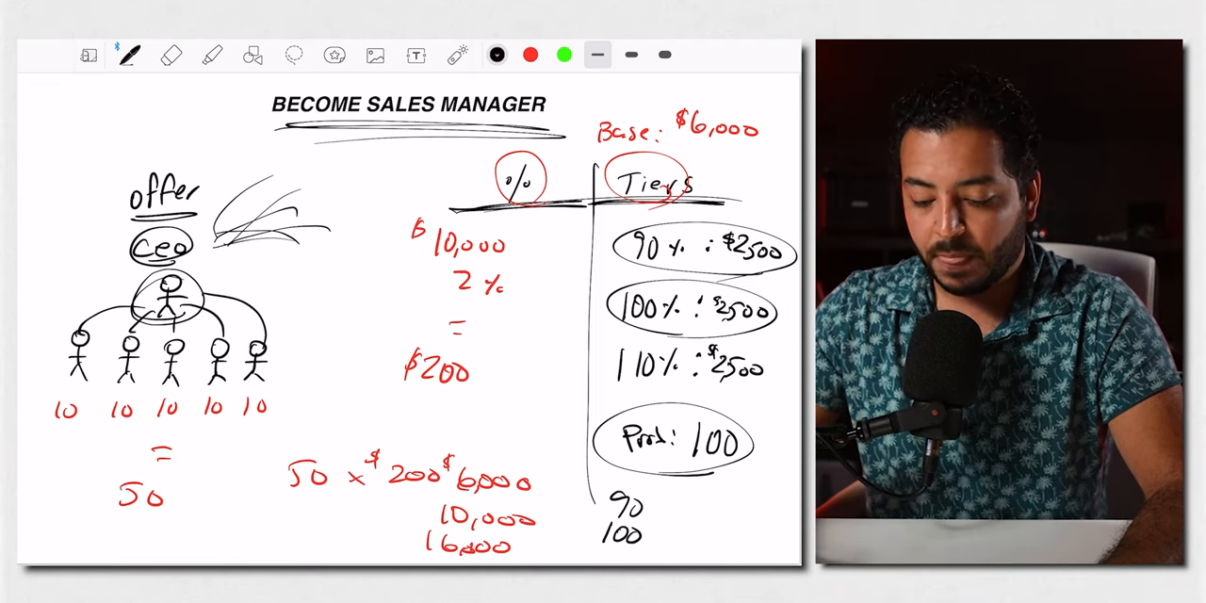
pyautogui.write('11')
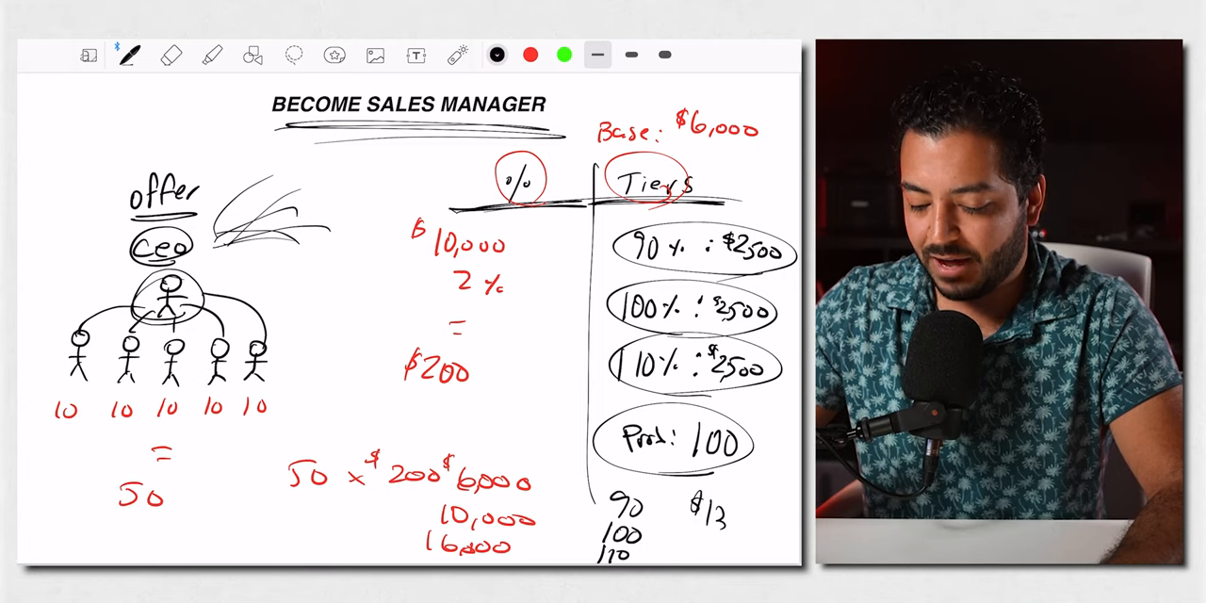
pyautogui.write(',500')
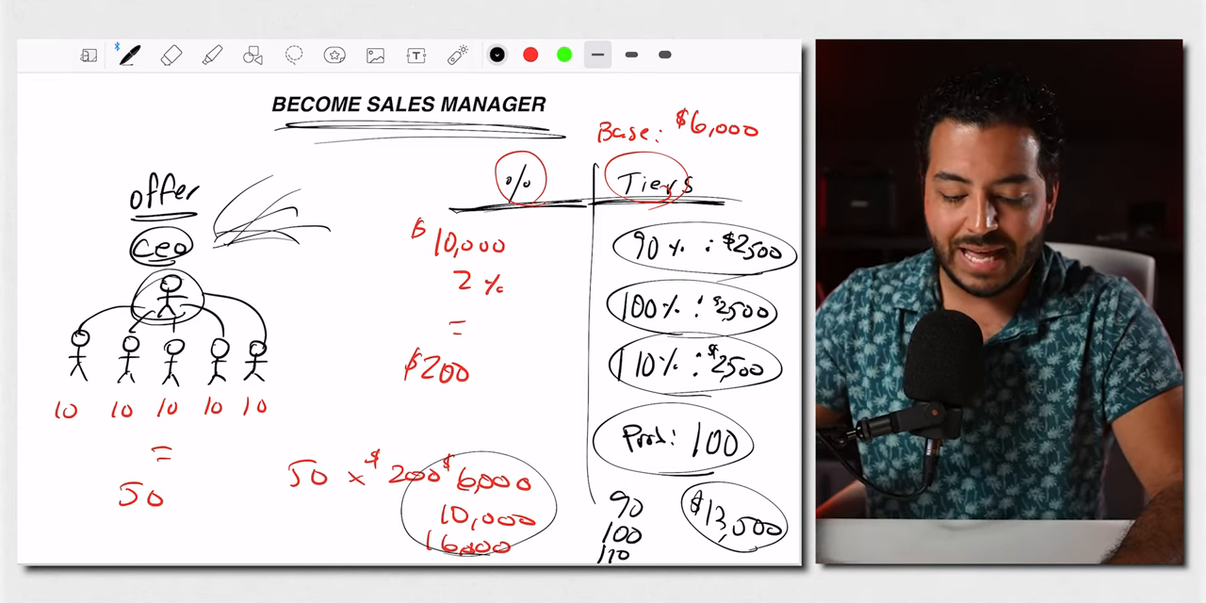
pyautogui.moveTo(443, 283); pyautogui.dragTo(527, 292)
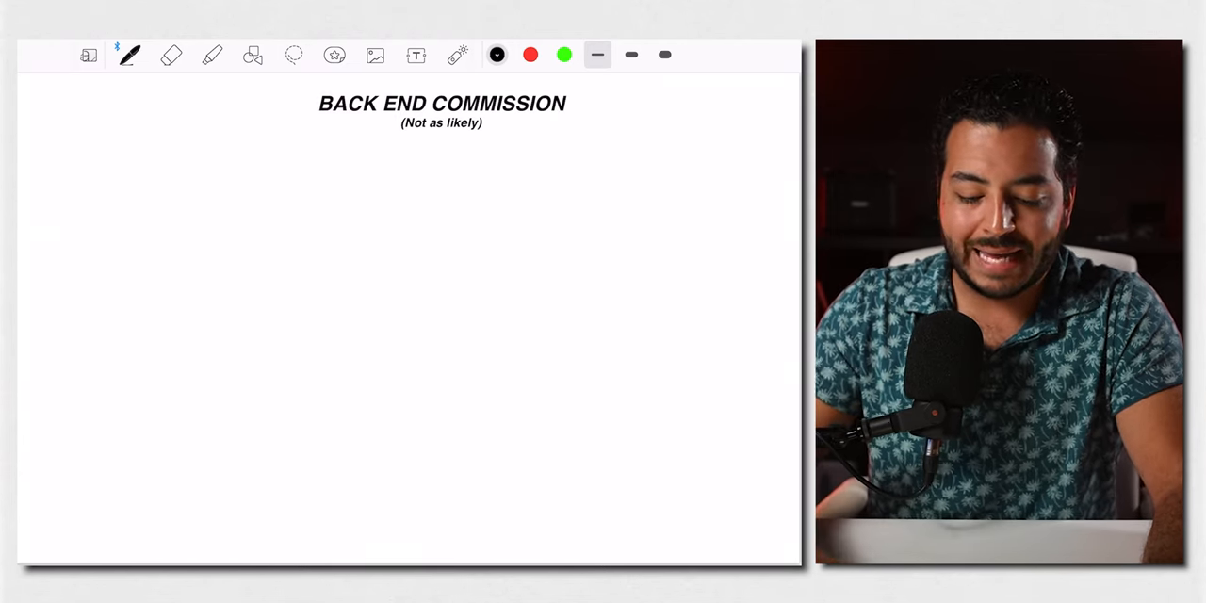
# - Underline BACK END COMMISSION, circle '(Not as likely)', and underline the Front End, Back End, 3 month labels
pyautogui.moveTo(327, 148); pyautogui.dragTo(589, 146)
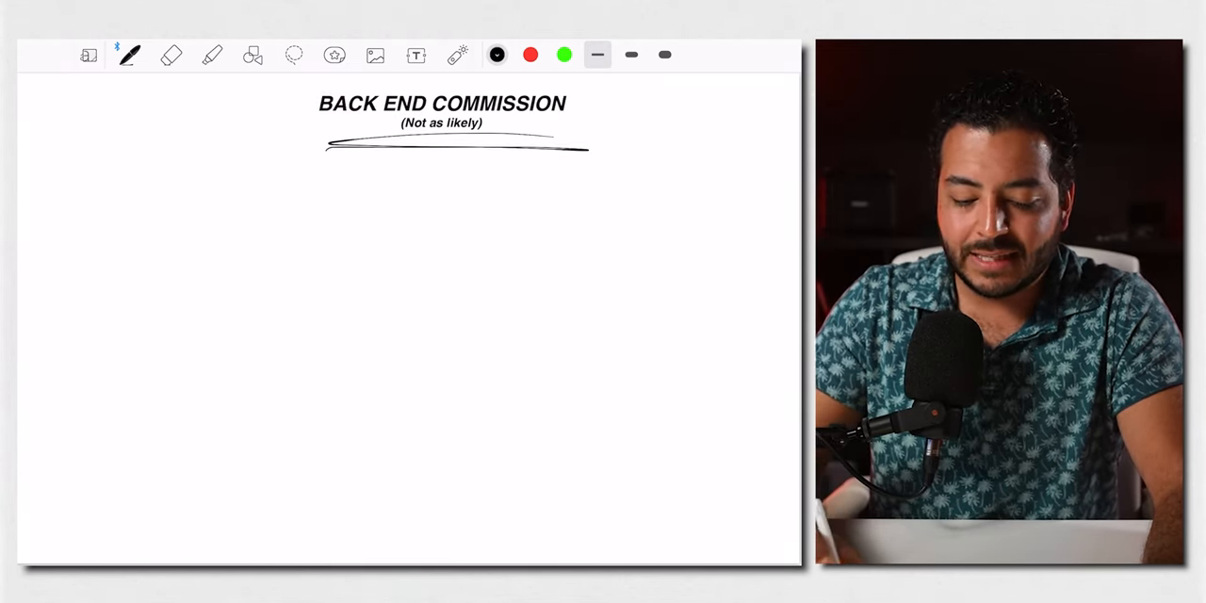
pyautogui.moveTo(396, 122); pyautogui.dragTo(485, 124)
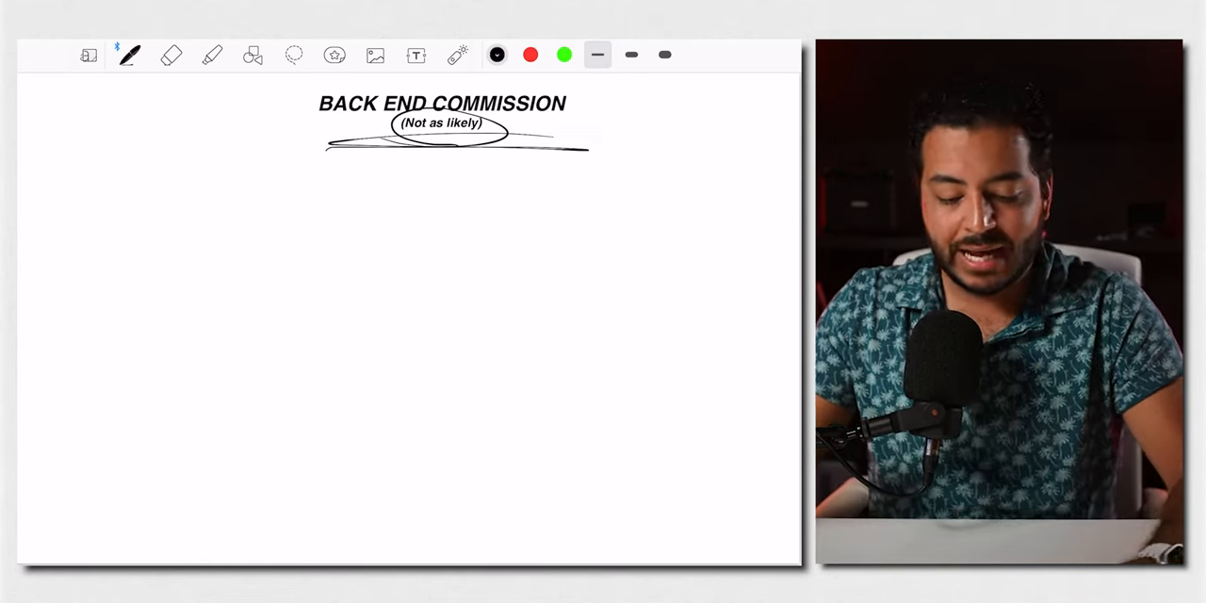
pyautogui.write('Front End')
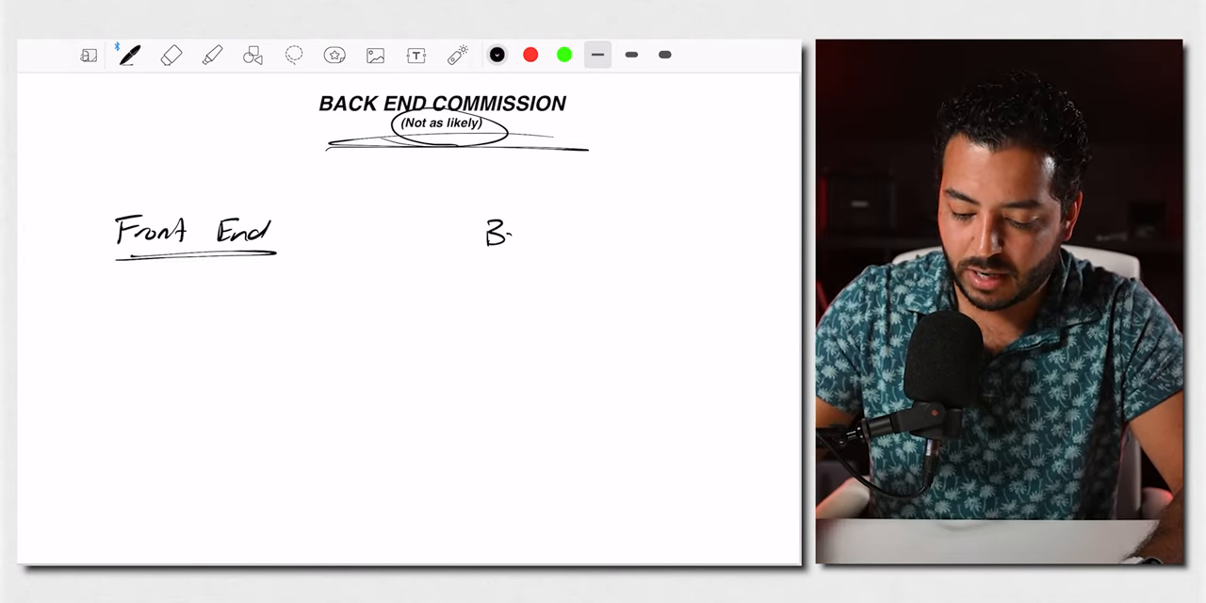
pyautogui.moveTo(485, 236); pyautogui.dragTo(650, 255)
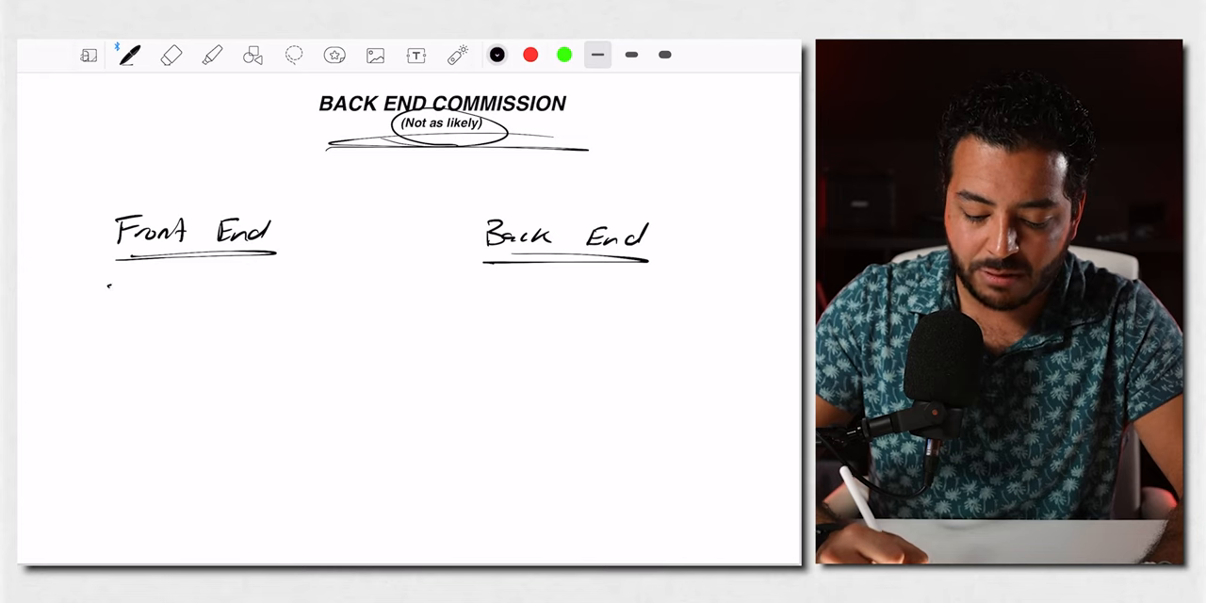
pyautogui.moveTo(104, 292); pyautogui.dragTo(255, 325)
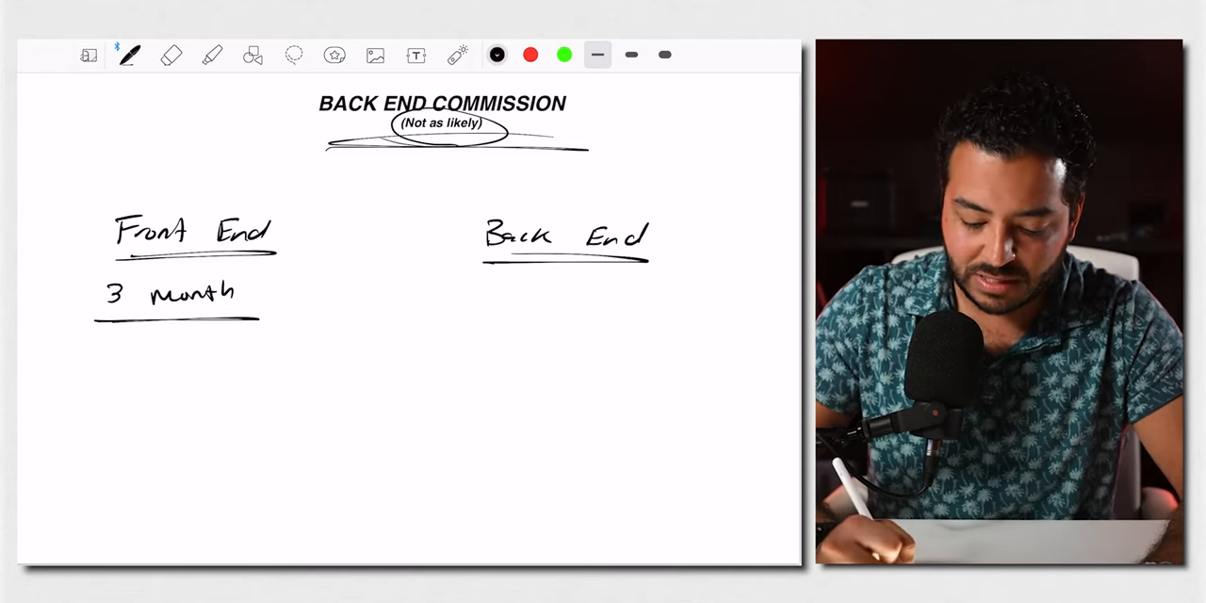
# - Write $4,000 at 10% giving $400 per sale, and circle the $500 back-end commission
pyautogui.write('$40000')
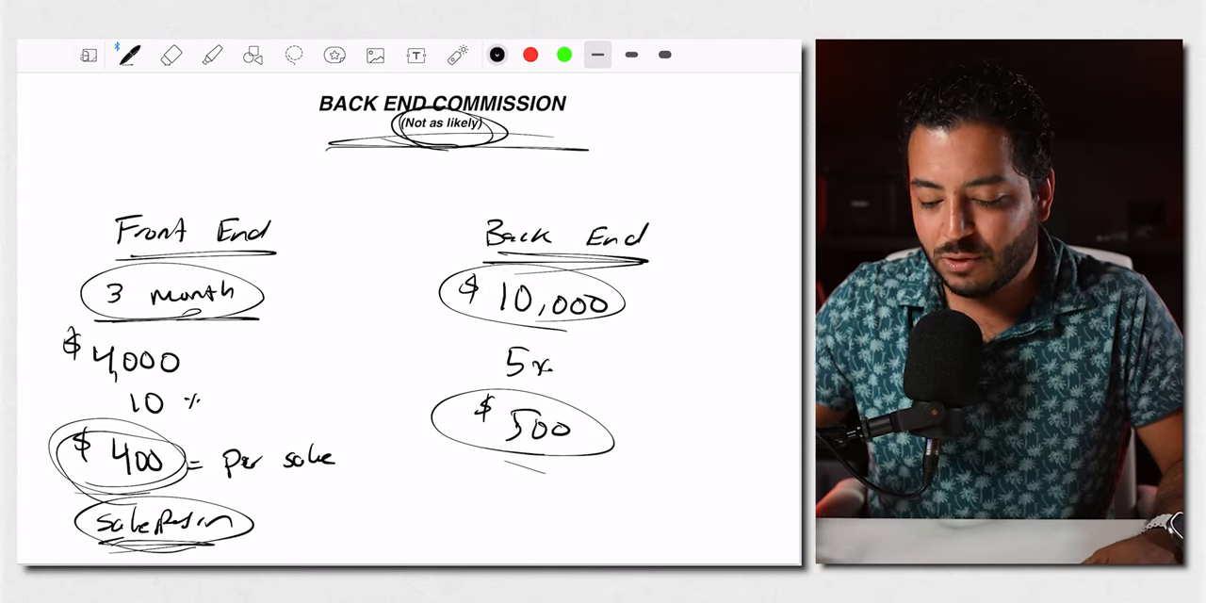
pyautogui.moveTo(452, 405); pyautogui.dragTo(612, 452)
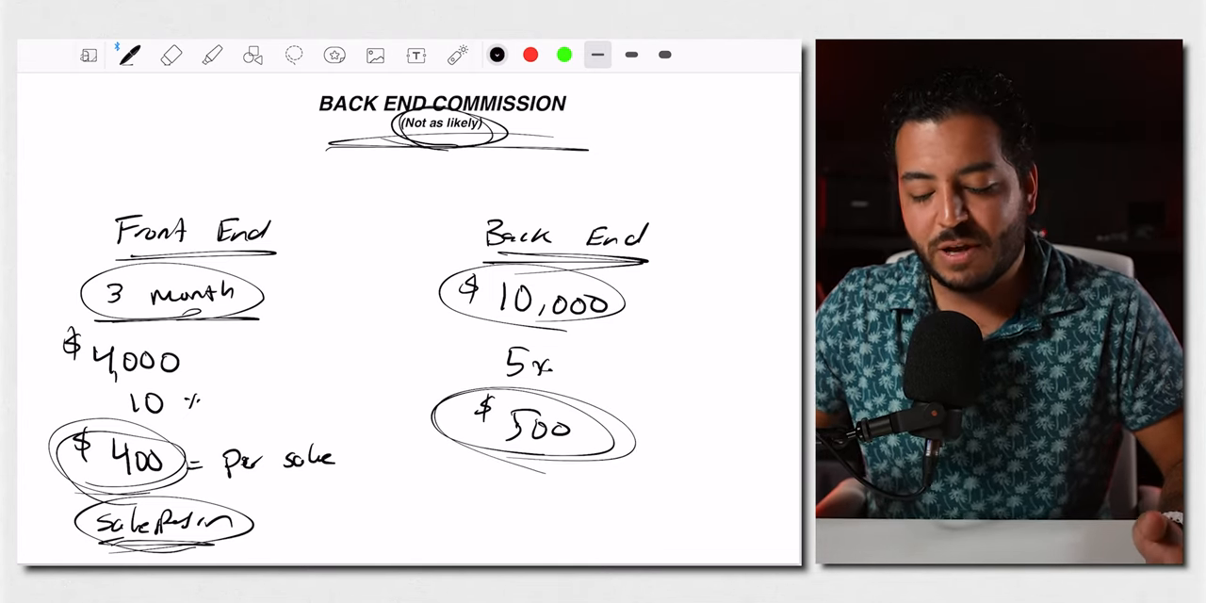